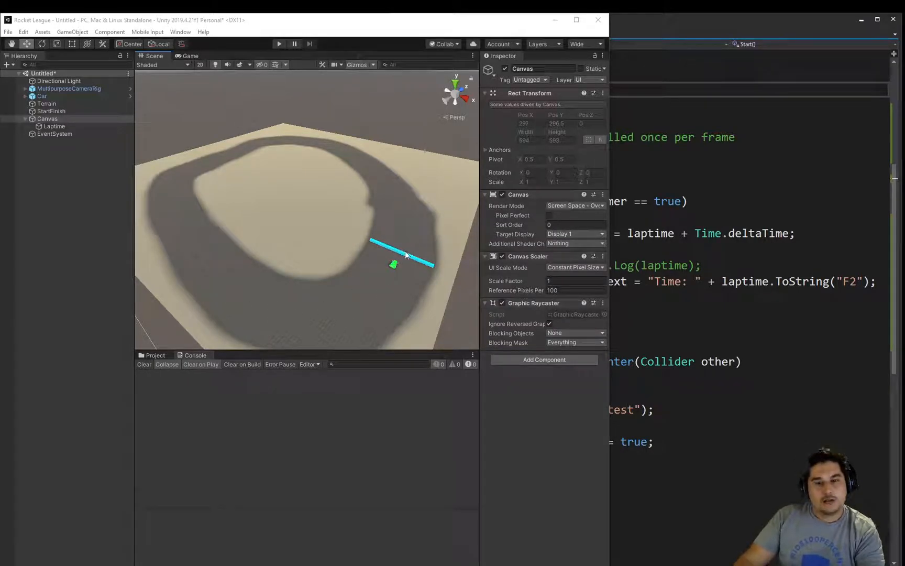
{"action": "mouse_move", "coordinate": [407, 269]}
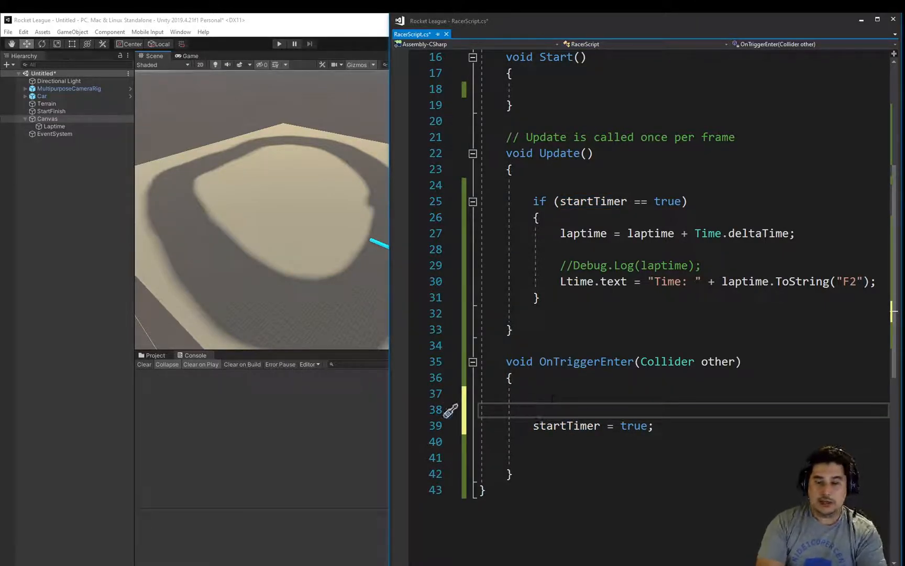
Wrap startTimer = true in an if checking other.gameObject.name == "StartFinish".
{"action": "type", "text": "if("}
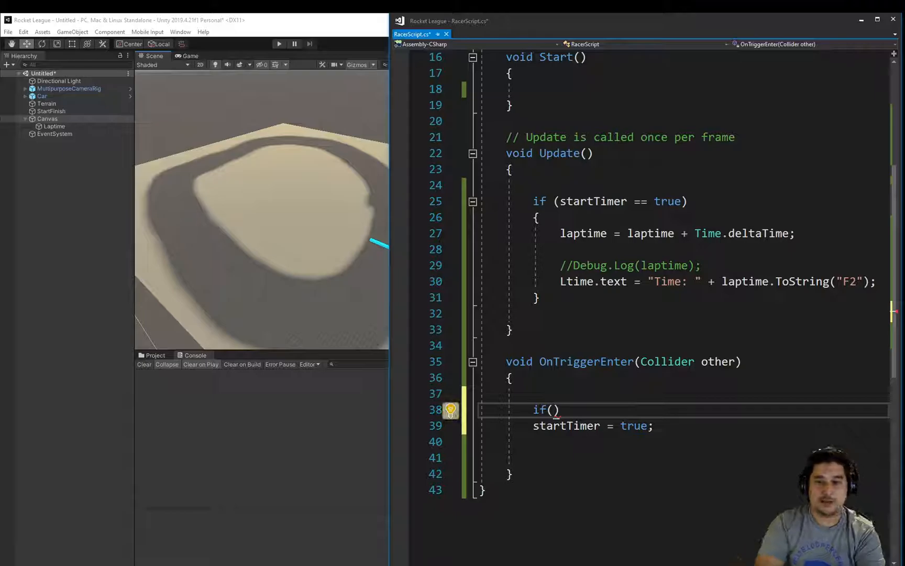
{"action": "type", "text": "other.ga"}
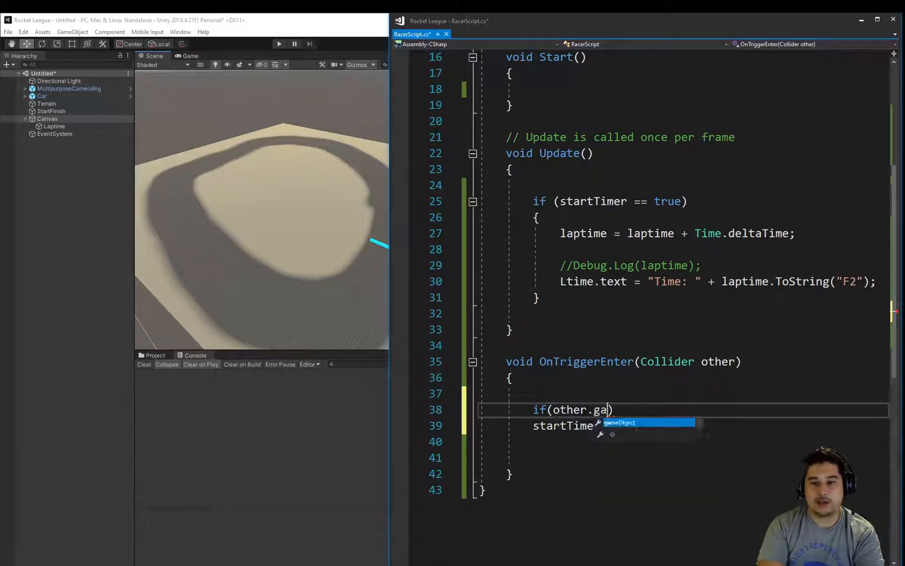
{"action": "type", "text": "meObject.name =="}
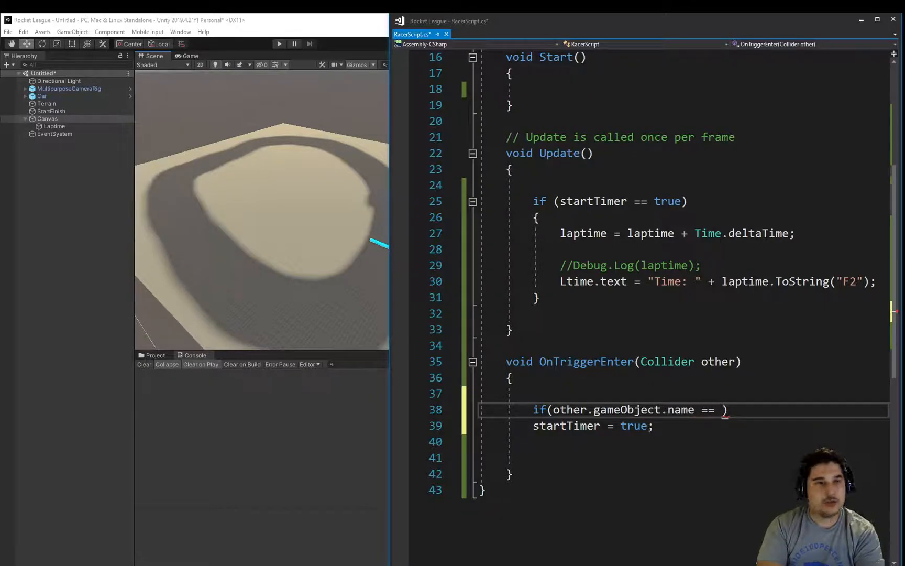
{"action": "type", "text": "\"\""}
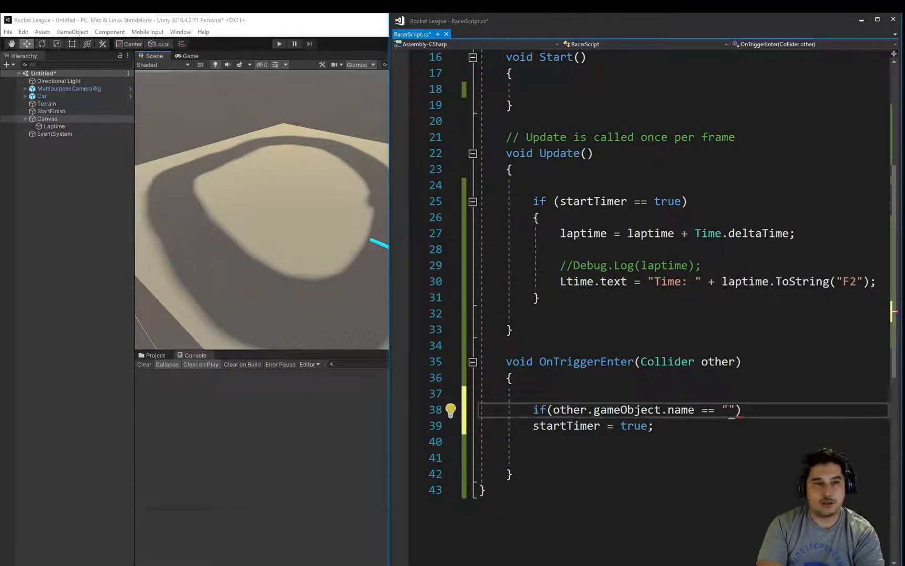
{"action": "type", "text": "StartFinish"}
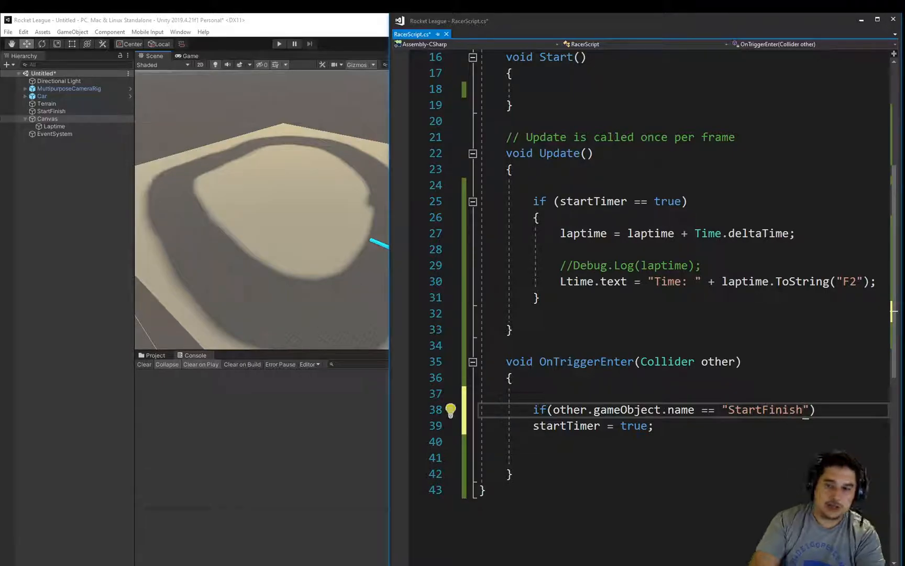
{"action": "type", "text": "{ }"}
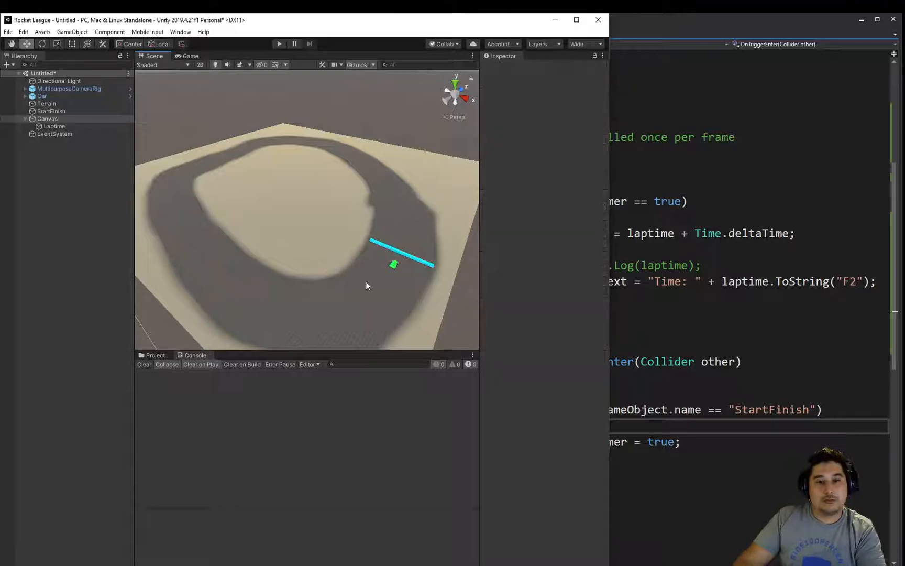
{"action": "left_click", "coordinate": [47, 118]}
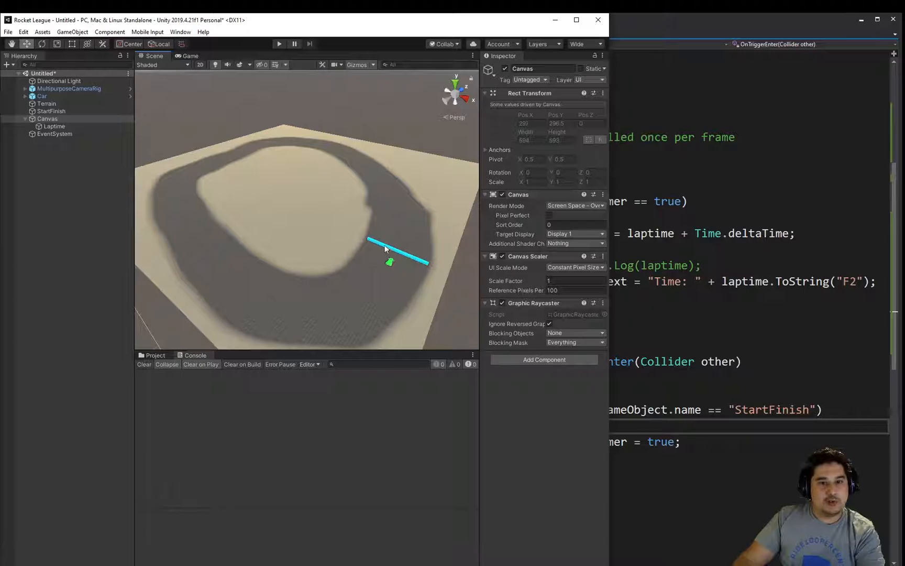
Duplicate the StartFinish bar and rename the copy checkpoint1.
{"action": "left_click", "coordinate": [50, 111]}
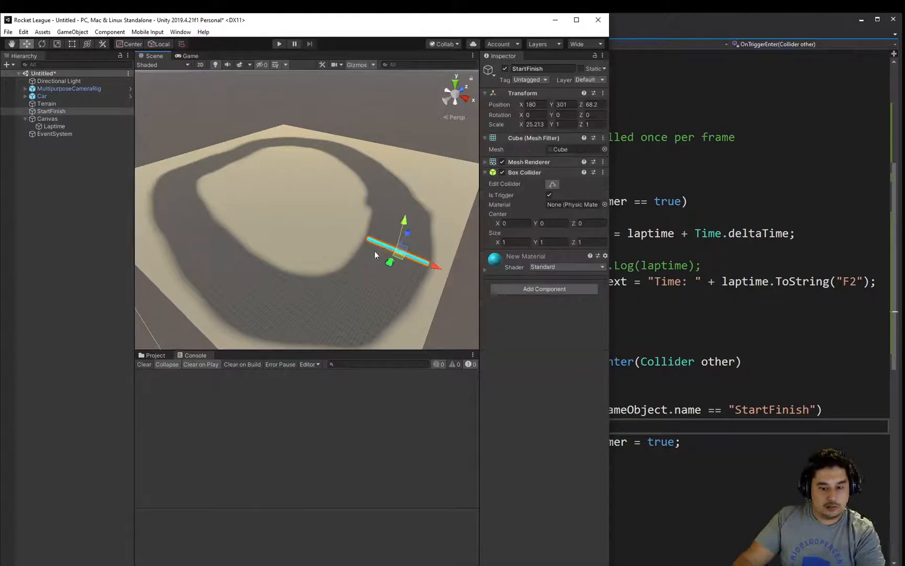
{"action": "left_click", "coordinate": [51, 111]}
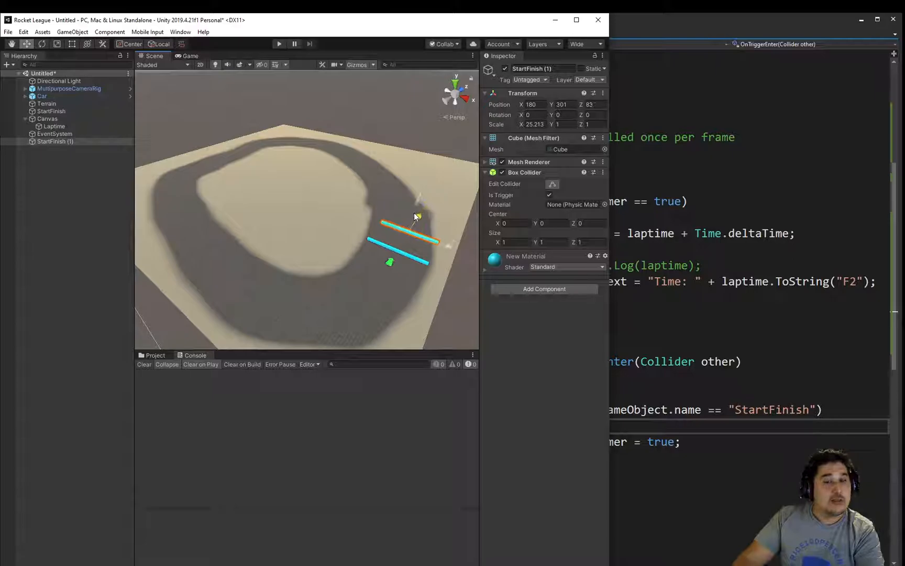
{"action": "left_click", "coordinate": [154, 355]}
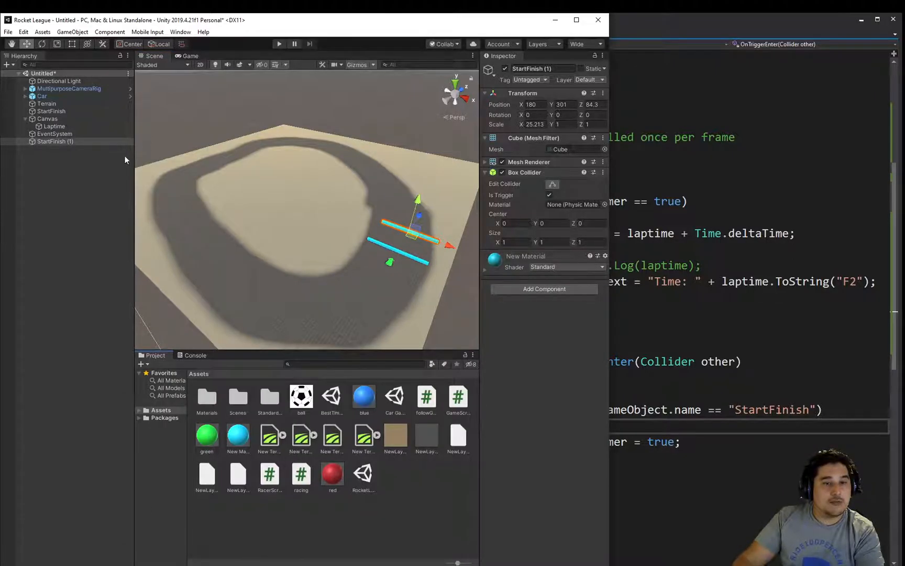
{"action": "left_click", "coordinate": [55, 141]}
{"action": "type", "text": "checkpoint1"}
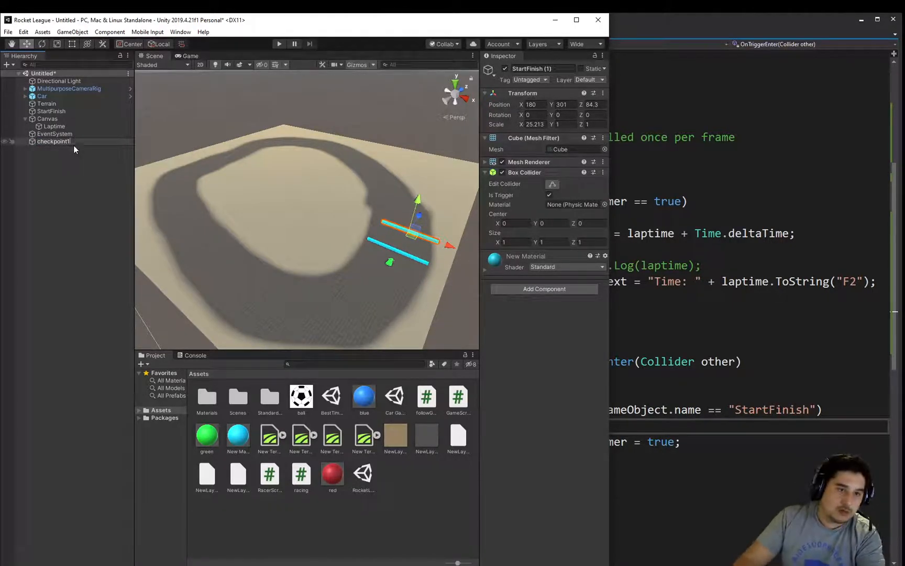
Duplicate checkpoint1 as checkpoint2 and select it for placement on the track.
{"action": "left_click", "coordinate": [56, 148]}
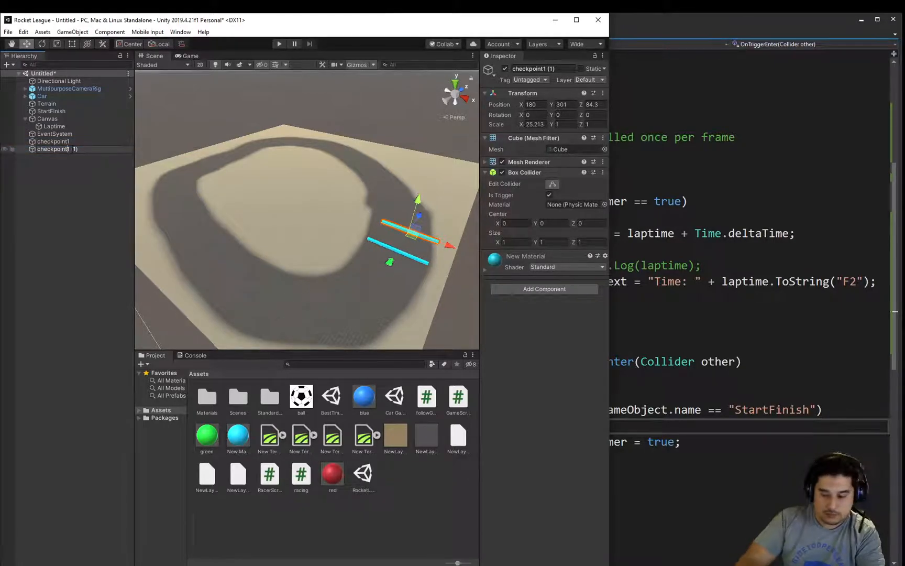
{"action": "left_click", "coordinate": [66, 163]}
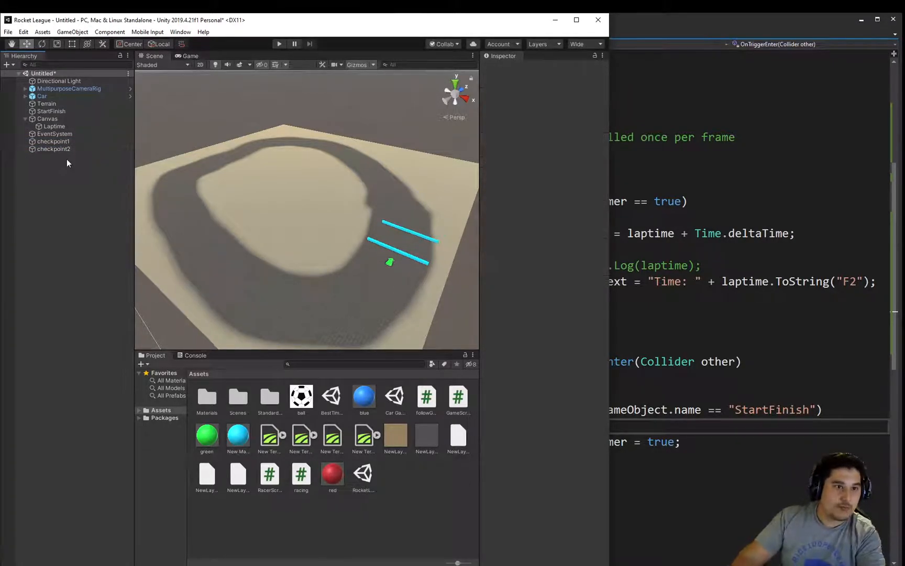
{"action": "left_click", "coordinate": [53, 149]}
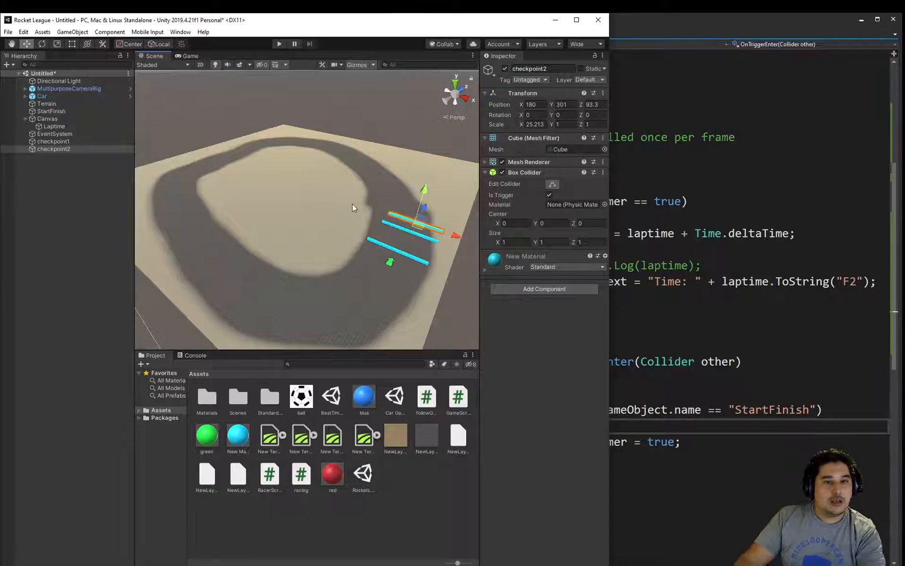
{"action": "left_click", "coordinate": [53, 149]}
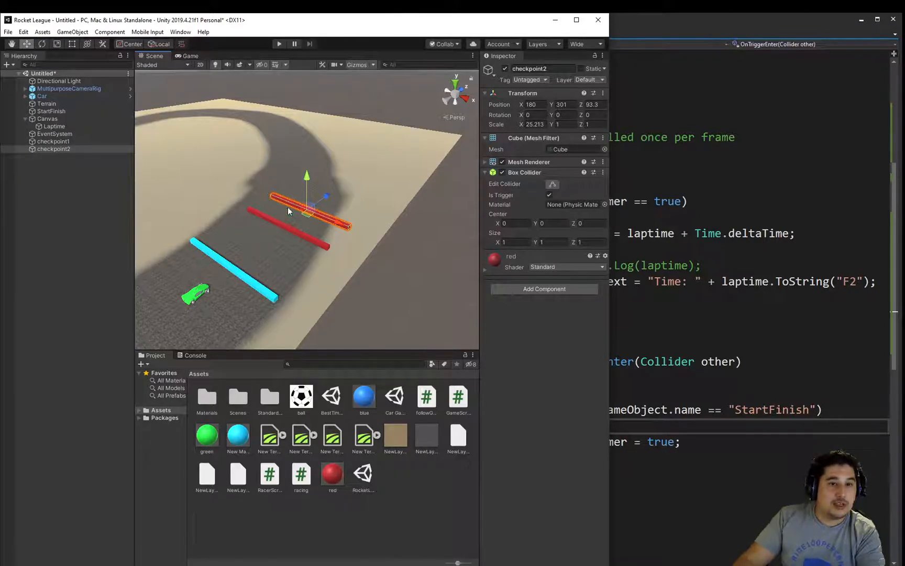
{"action": "mouse_move", "coordinate": [224, 276]}
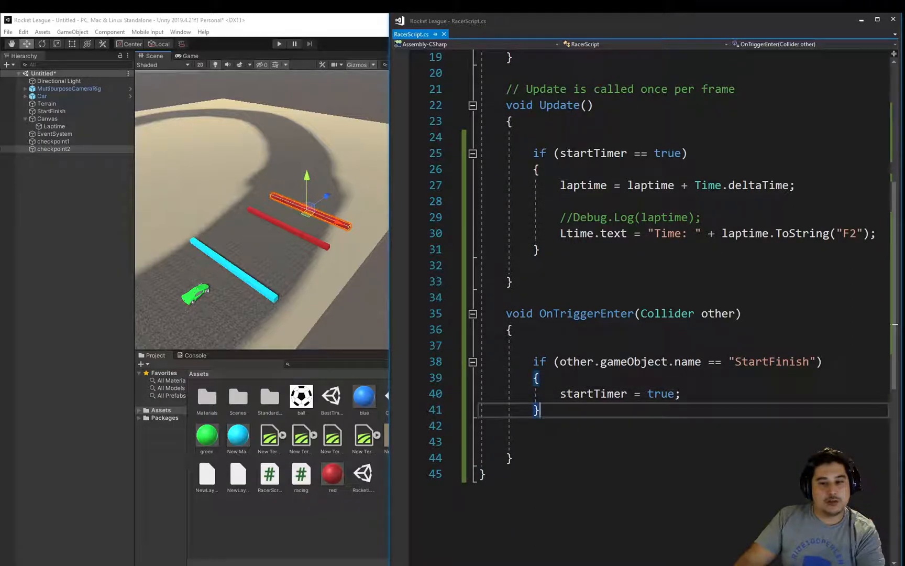
{"action": "mouse_move", "coordinate": [342, 262]}
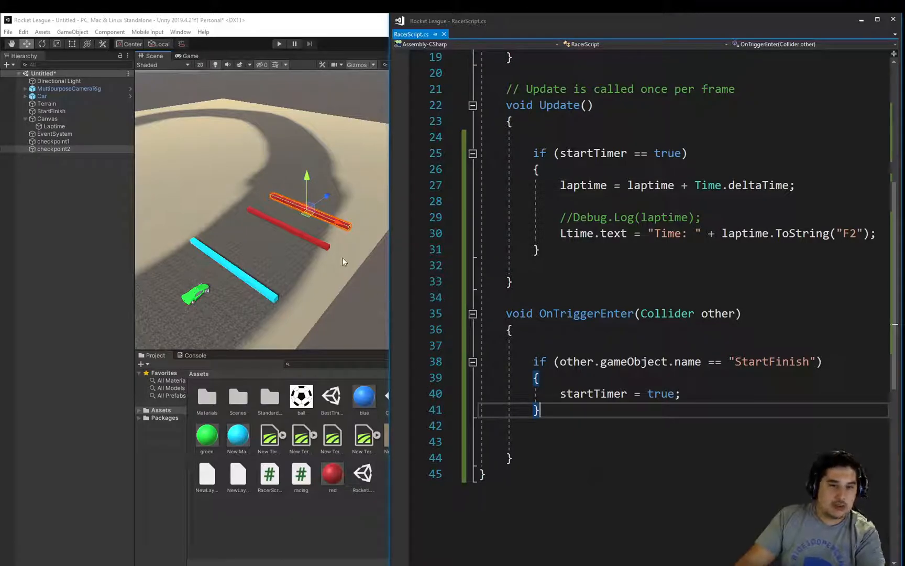
{"action": "mouse_move", "coordinate": [279, 229]}
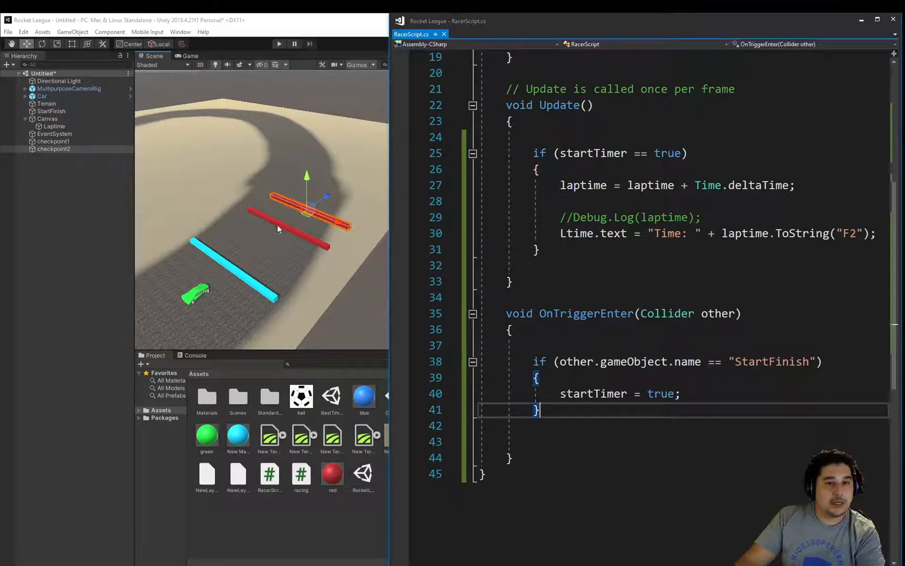
{"action": "mouse_move", "coordinate": [231, 272]}
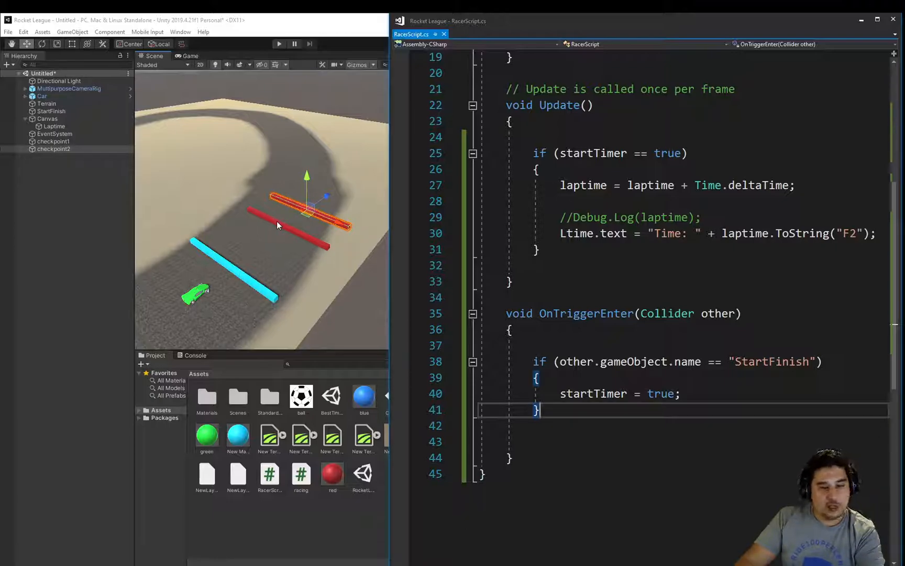
Declare private bool checkpoint1 = false and checkpoint2 = false under startTimer.
{"action": "scroll", "scroll_direction": "up", "scroll_amount": 3}
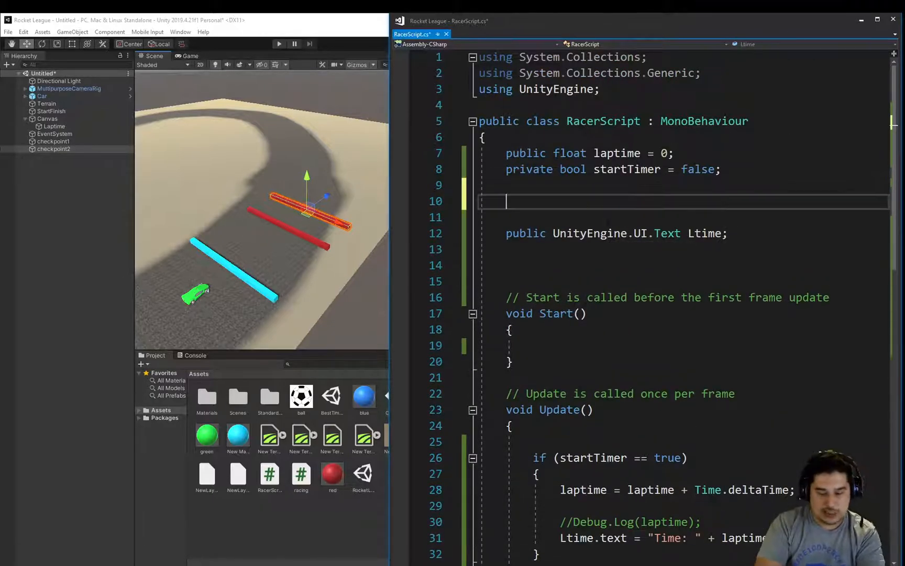
{"action": "type", "text": "private bool"}
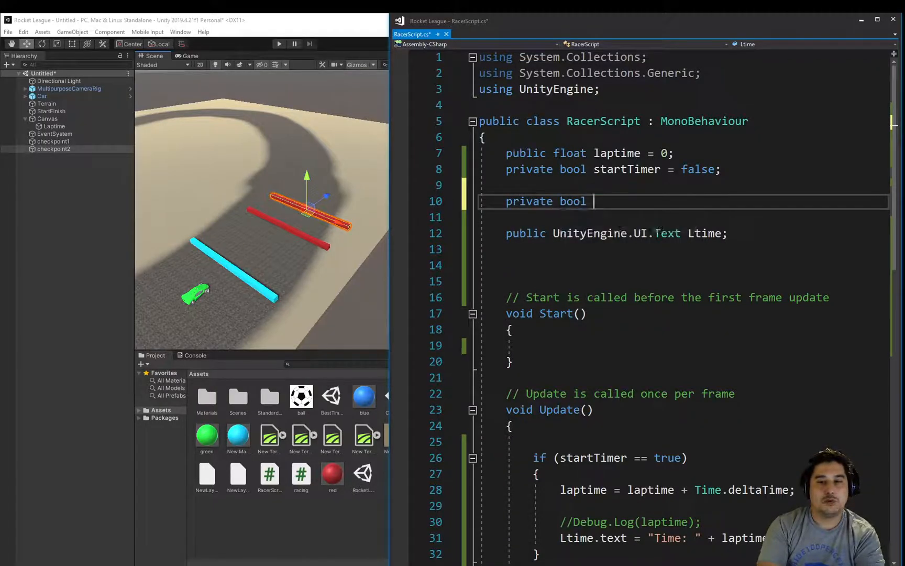
{"action": "type", "text": "checkpoint"}
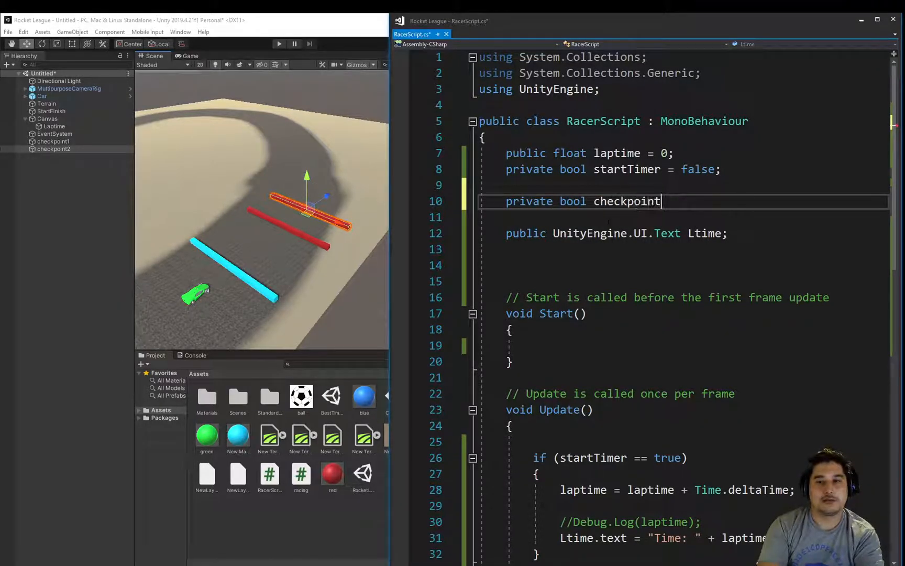
{"action": "type", "text": "1 = false;"}
{"action": "left_click", "coordinate": [682, 217]}
{"action": "type", "text": "private"}
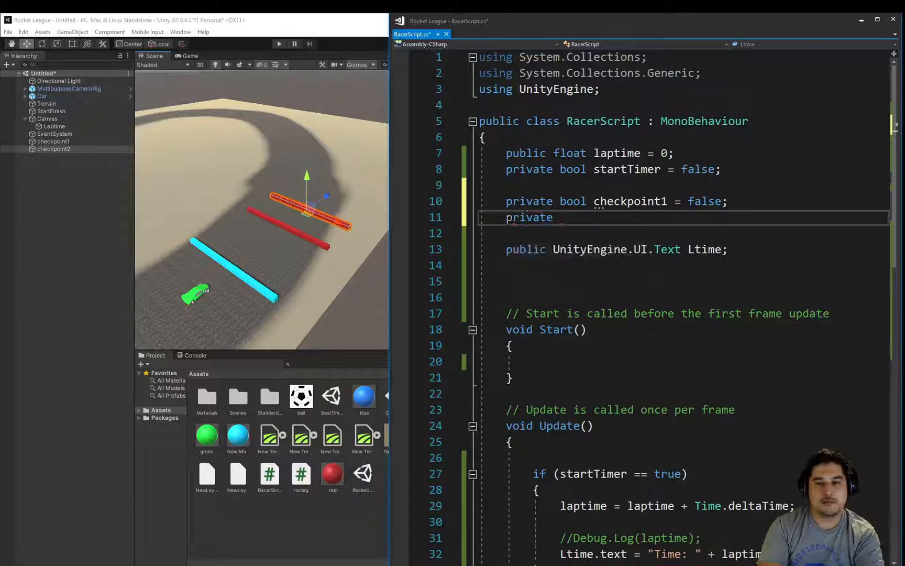
{"action": "type", "text": "bool checkpoin"}
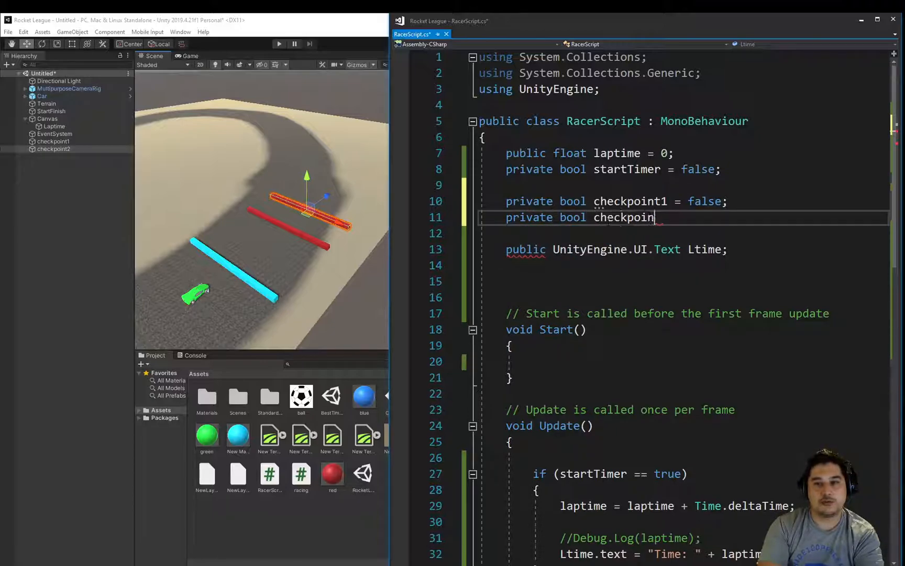
{"action": "type", "text": "t2 = false;"}
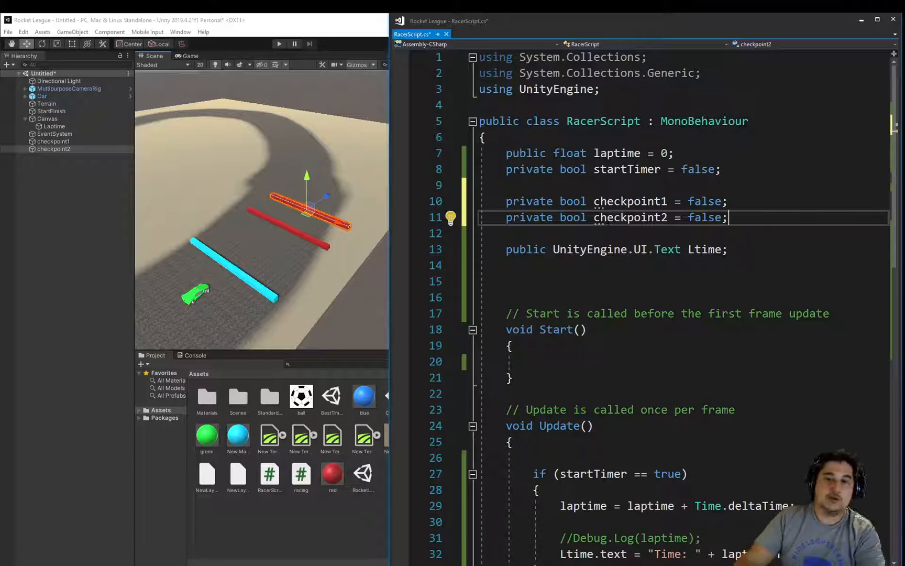
{"action": "scroll", "scroll_direction": "down", "scroll_amount": 3}
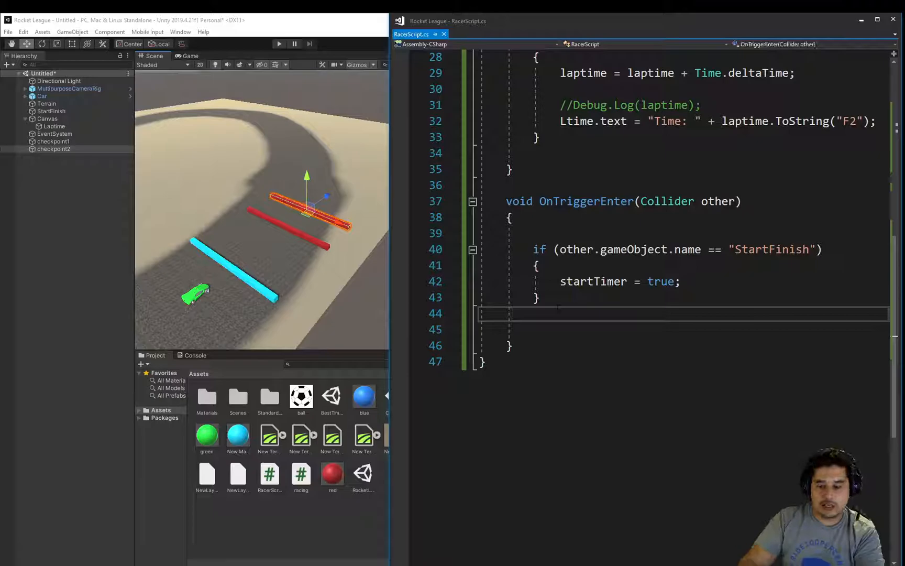
Add an if on other.gameObject.name "checkpoint1" that sets checkpoint1 to true.
{"action": "type", "text": "if()"}
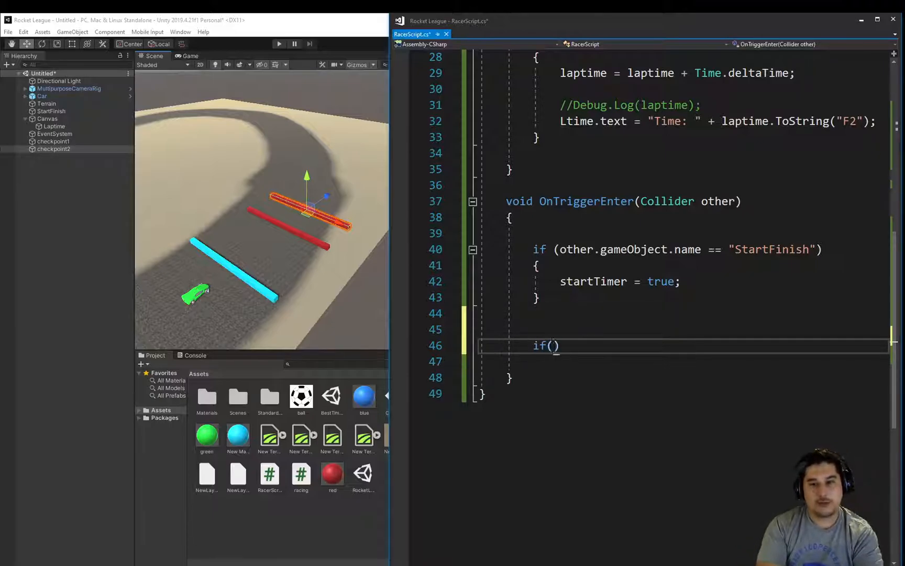
{"action": "type", "text": "other."}
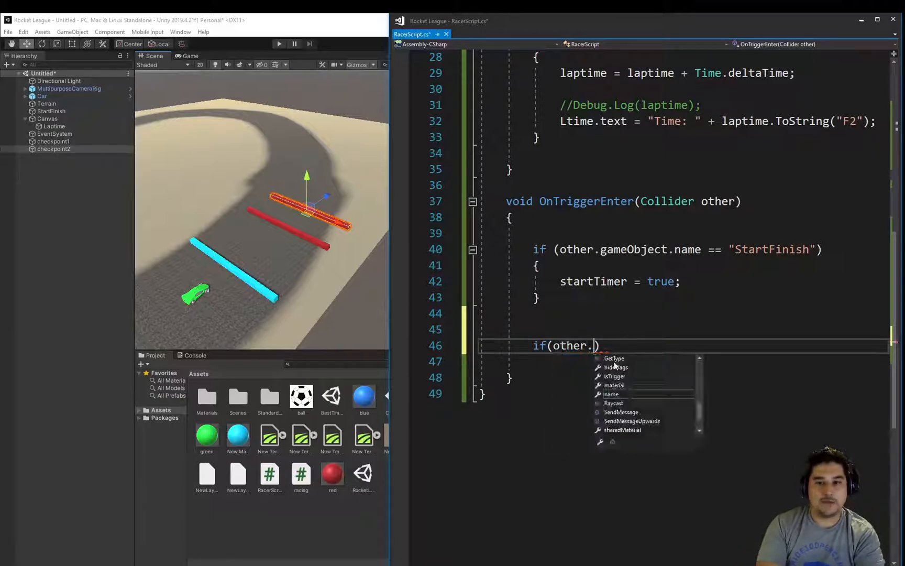
{"action": "type", "text": "gameObj"}
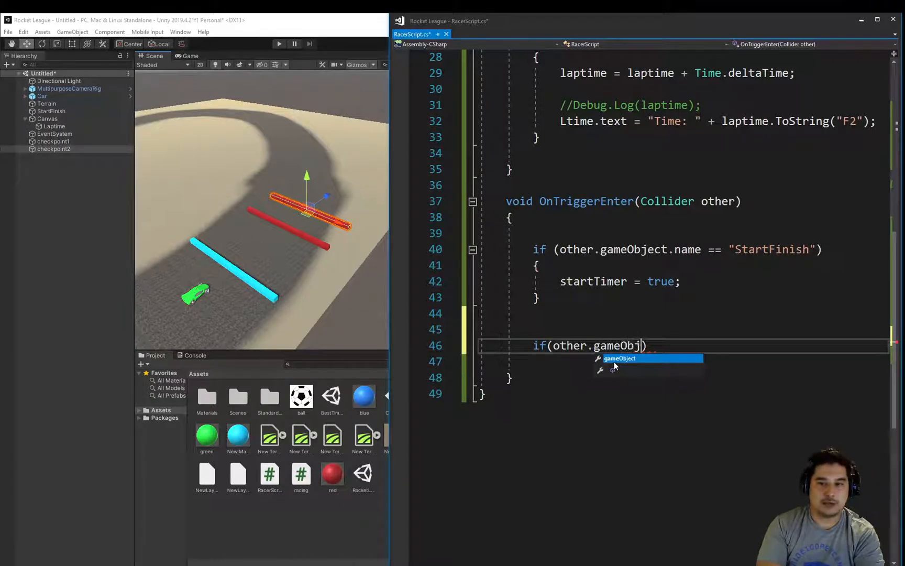
{"action": "type", "text": ".name"}
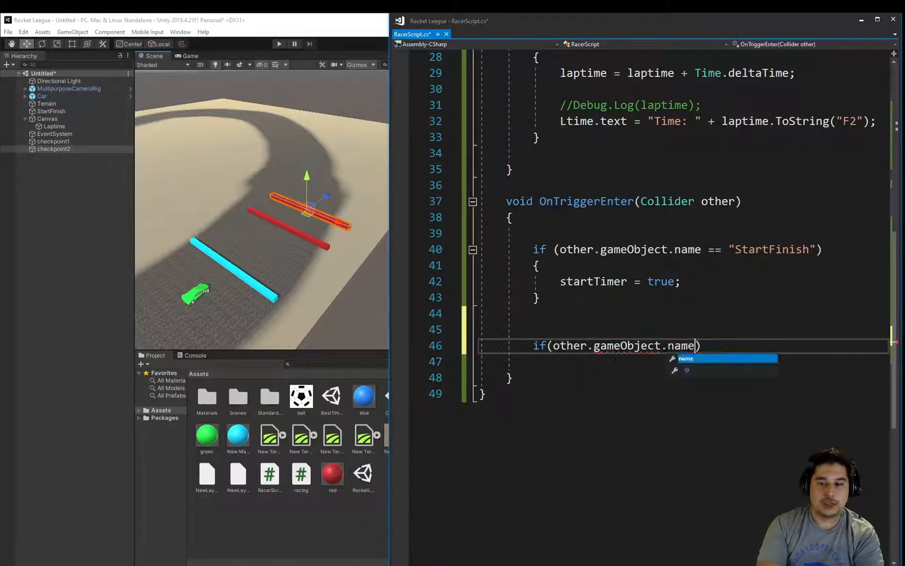
{"action": "type", "text": "= \"\""}
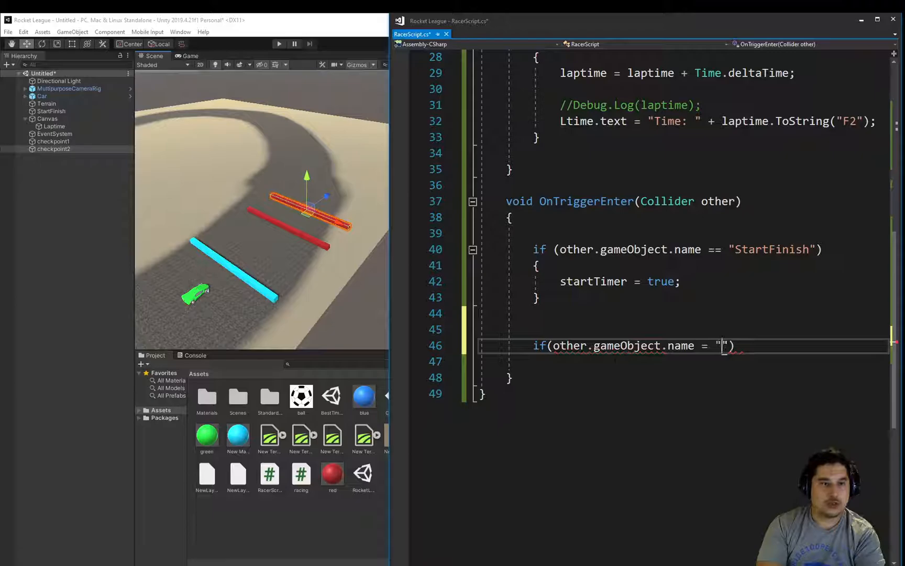
{"action": "type", "text": "checkpoint"}
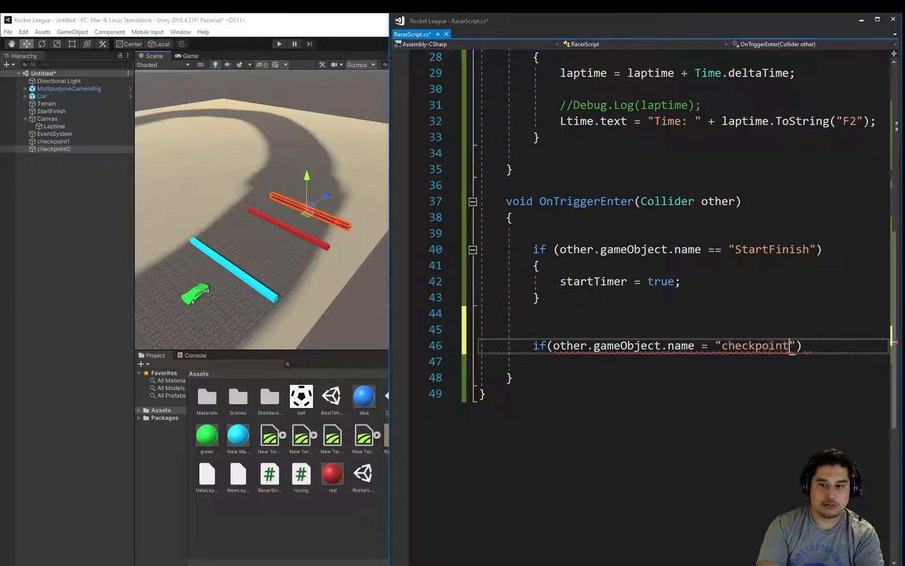
{"action": "type", "text": "1"}
{"action": "left_click", "coordinate": [685, 361]}
{"action": "type", "text": "{"}
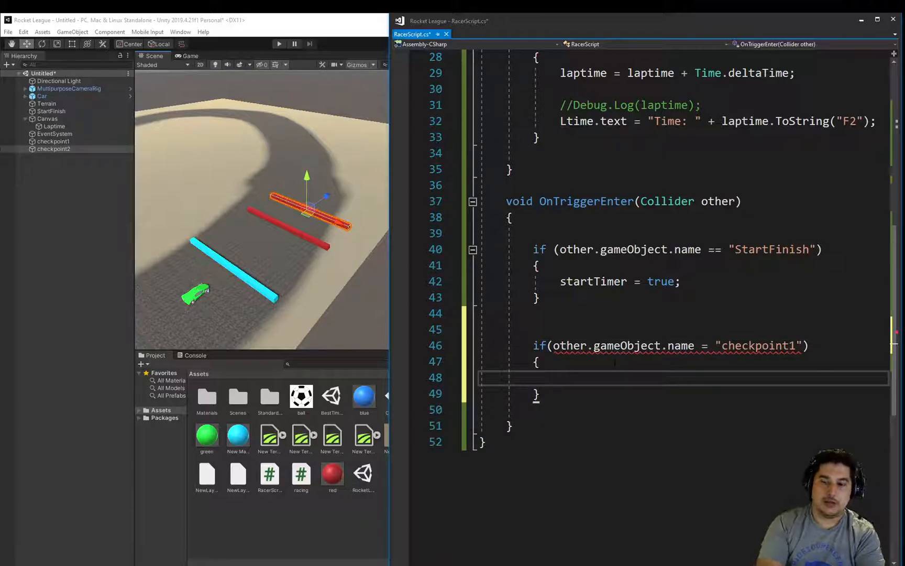
{"action": "type", "text": "checkpoint"}
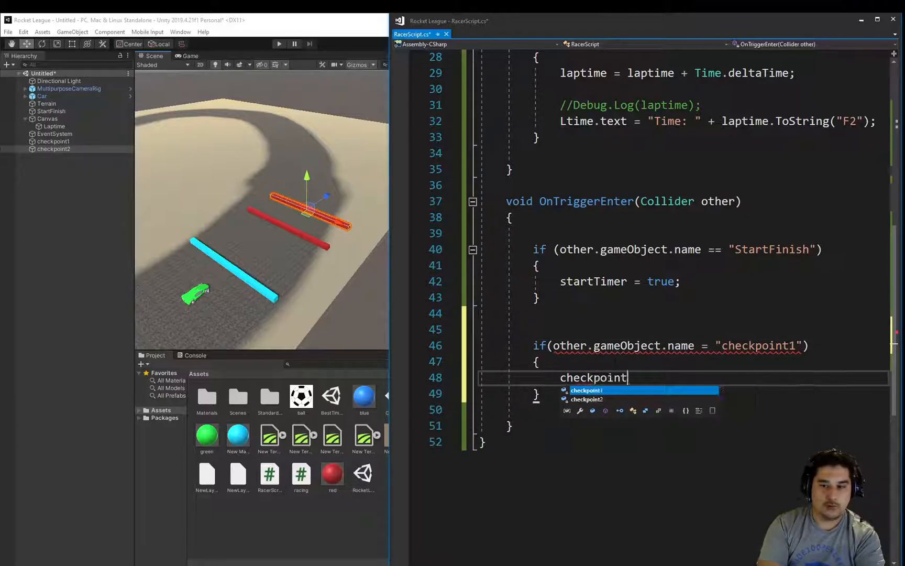
{"action": "type", "text": "1 = true;"}
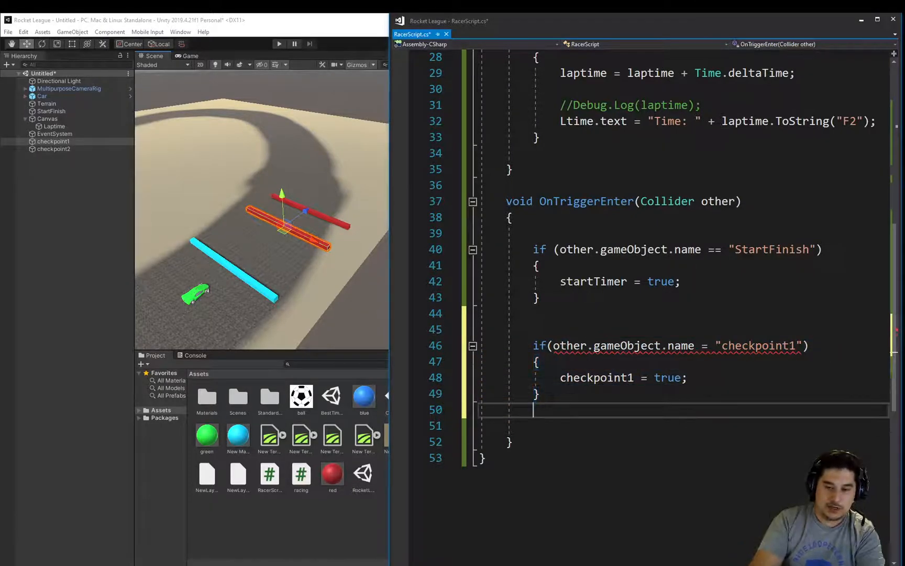
Add a matching if block for "checkpoint2", adapted from the checkpoint1 check.
{"action": "type", "text": "if (other.gameObject.name = \"checkpoint1\")"}
{"action": "type", "text": "checkpoint2 = true;"}
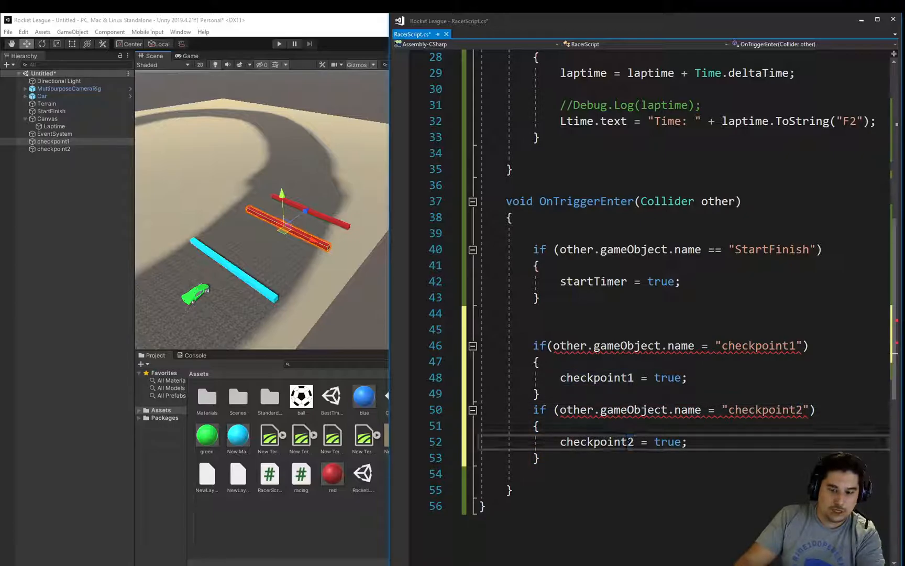
{"action": "double_click", "coordinate": [596, 442]}
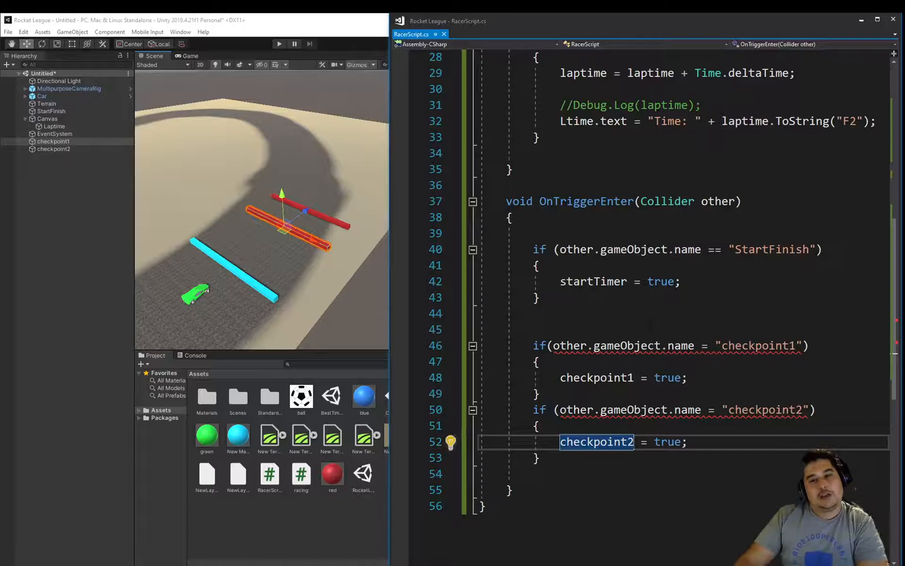
Add checkpoint1 = false; and checkpoint2 = false; below startTimer = true in the StartFinish block.
{"action": "left_click", "coordinate": [620, 281]}
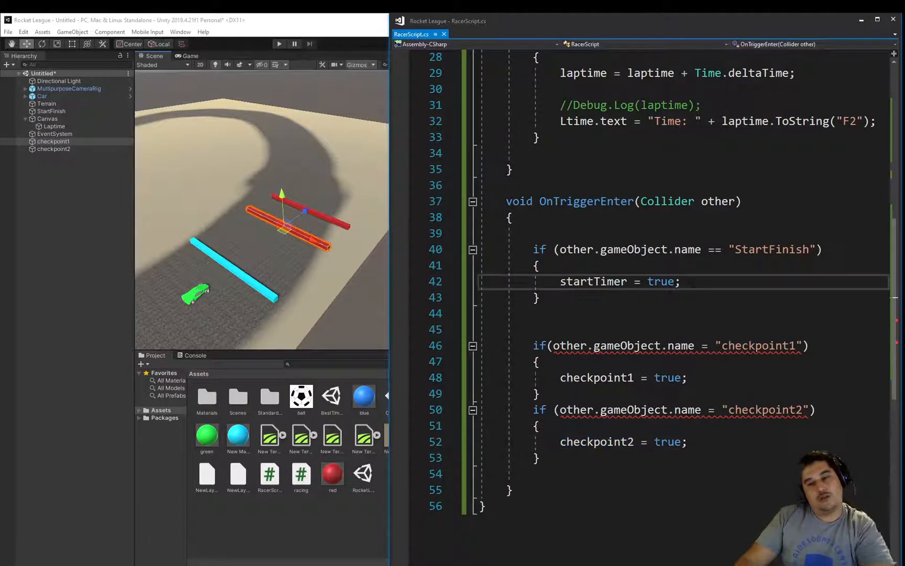
{"action": "key", "text": "enter"}
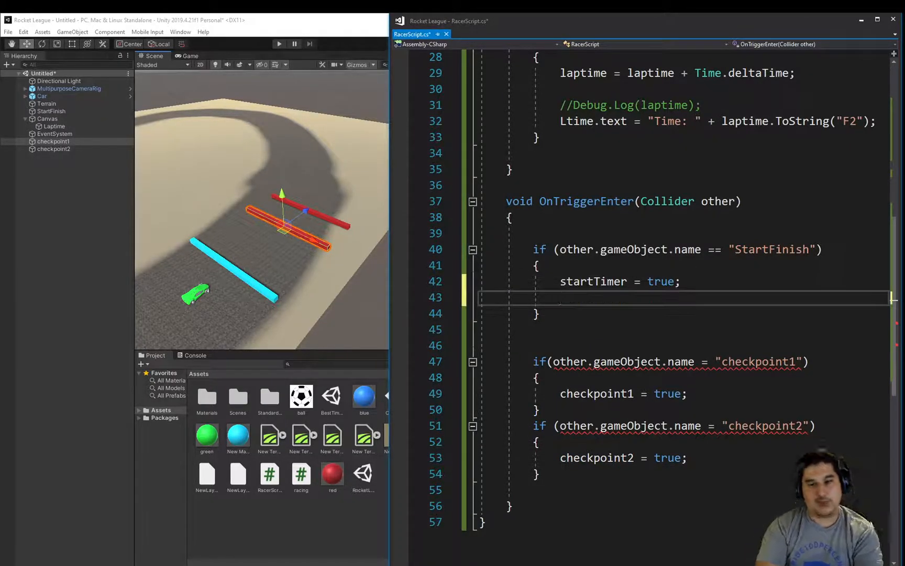
{"action": "type", "text": "checkpoint1"}
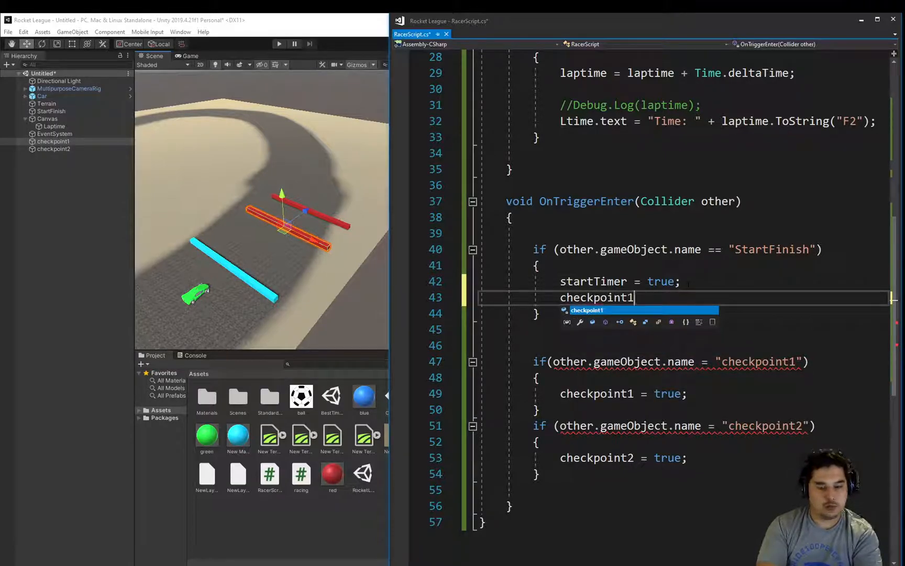
{"action": "type", "text": "= false;"}
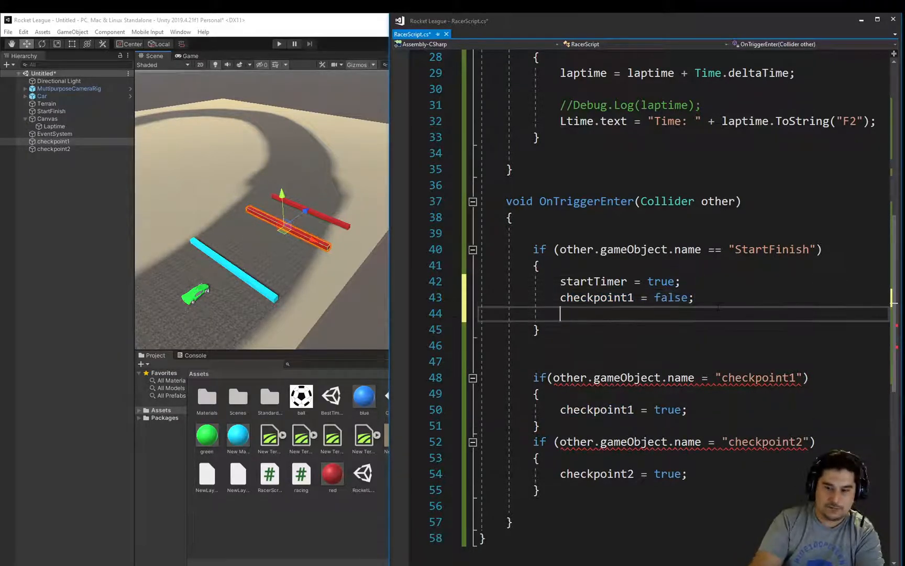
{"action": "type", "text": "checkpoint2 = false;"}
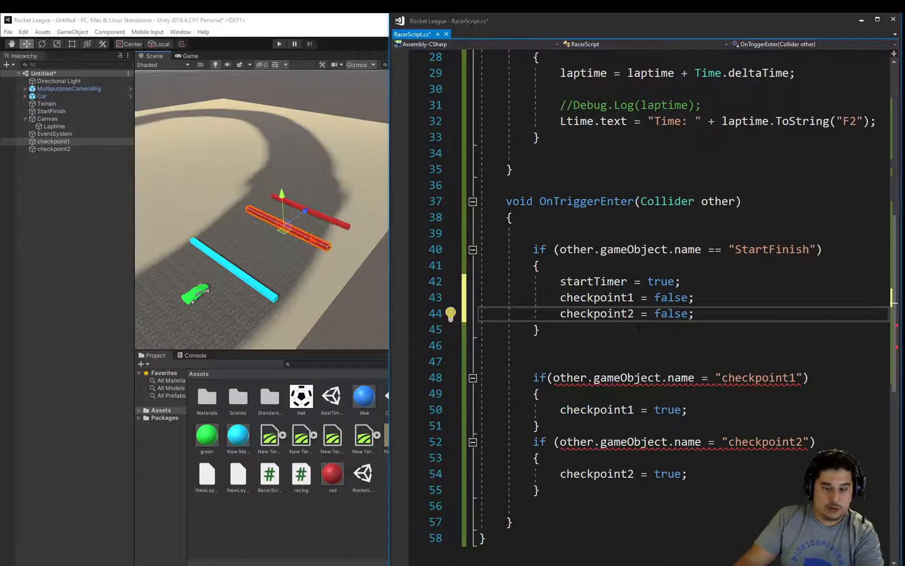
{"action": "double_click", "coordinate": [596, 313]}
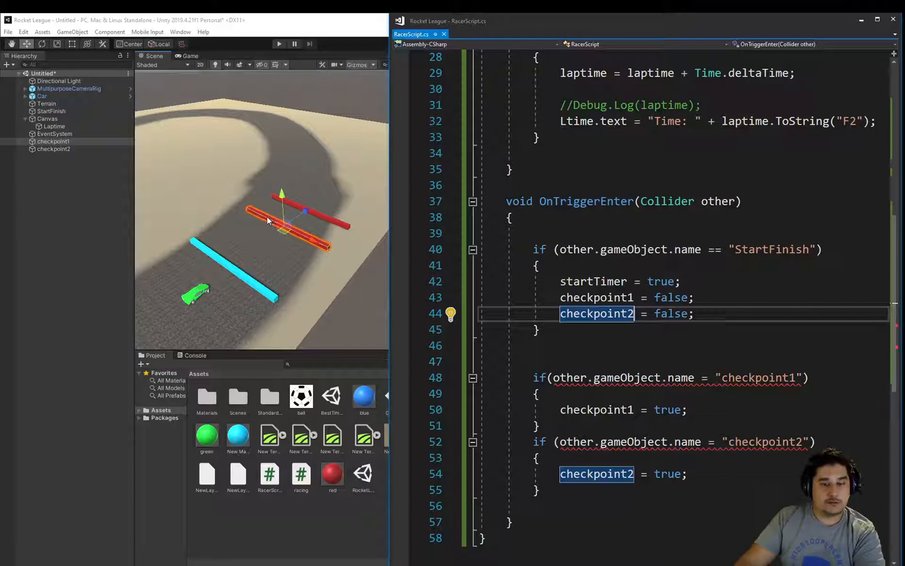
{"action": "left_click", "coordinate": [693, 314]}
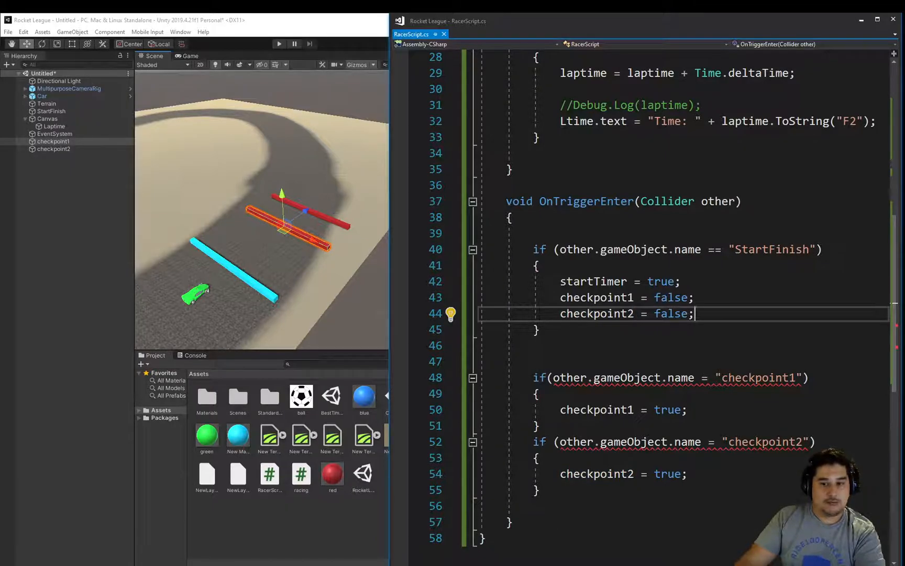
{"action": "mouse_move", "coordinate": [670, 377]}
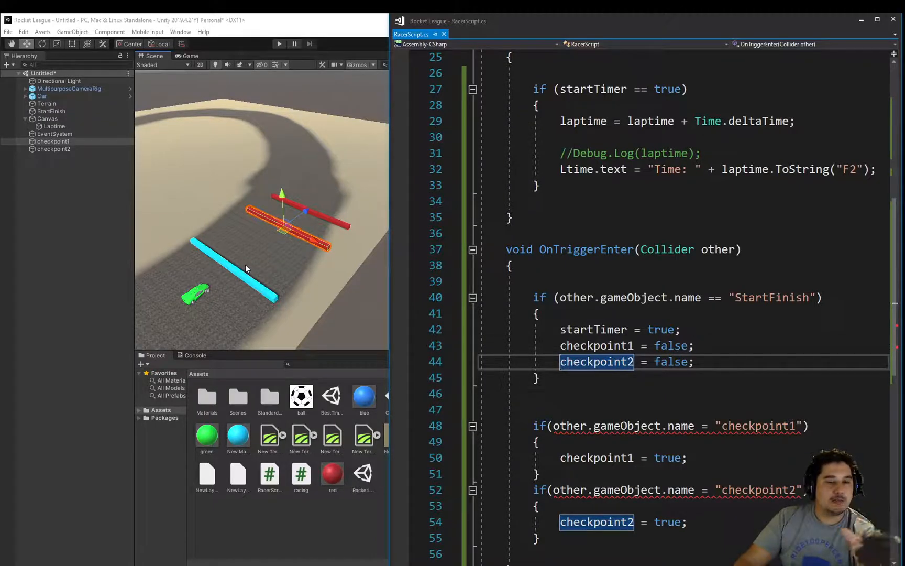
{"action": "mouse_move", "coordinate": [231, 265]}
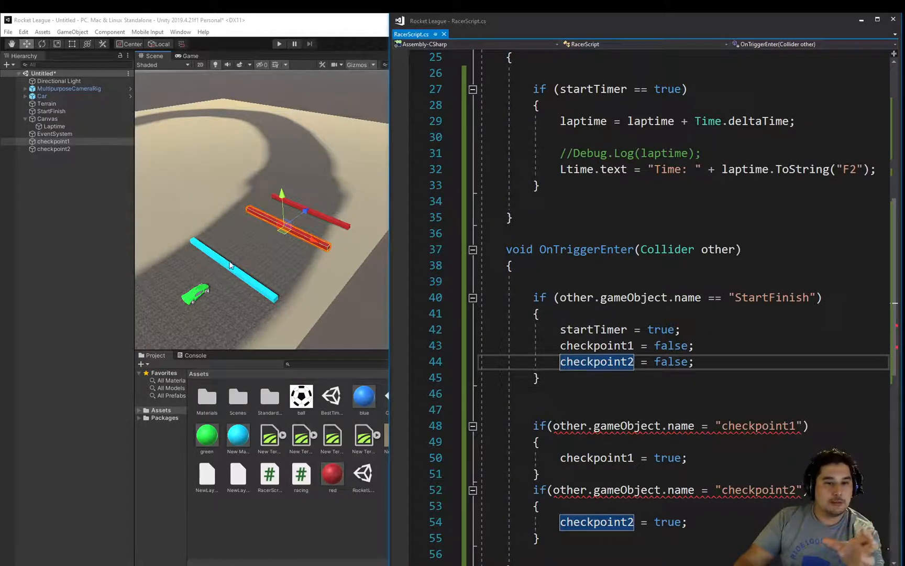
{"action": "mouse_move", "coordinate": [271, 54]}
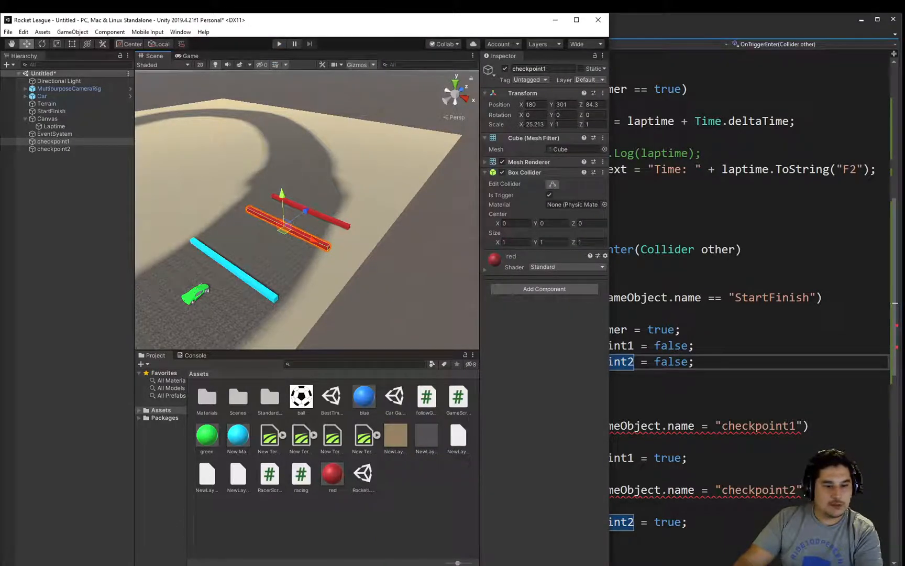
Read the CS0029 string-to-bool errors in Unity's Console for the checkpoint checks.
{"action": "left_click", "coordinate": [194, 355]}
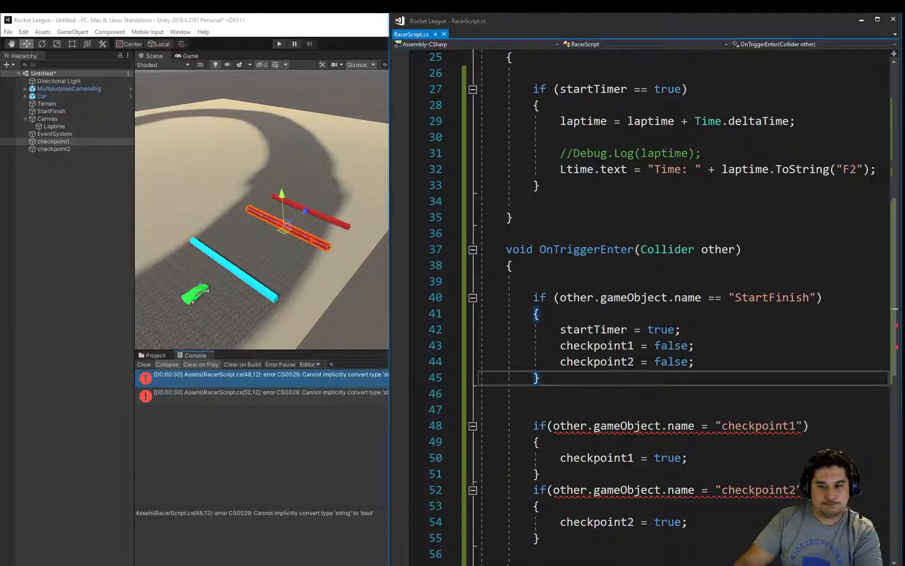
{"action": "scroll", "scroll_direction": "down", "scroll_amount": 3}
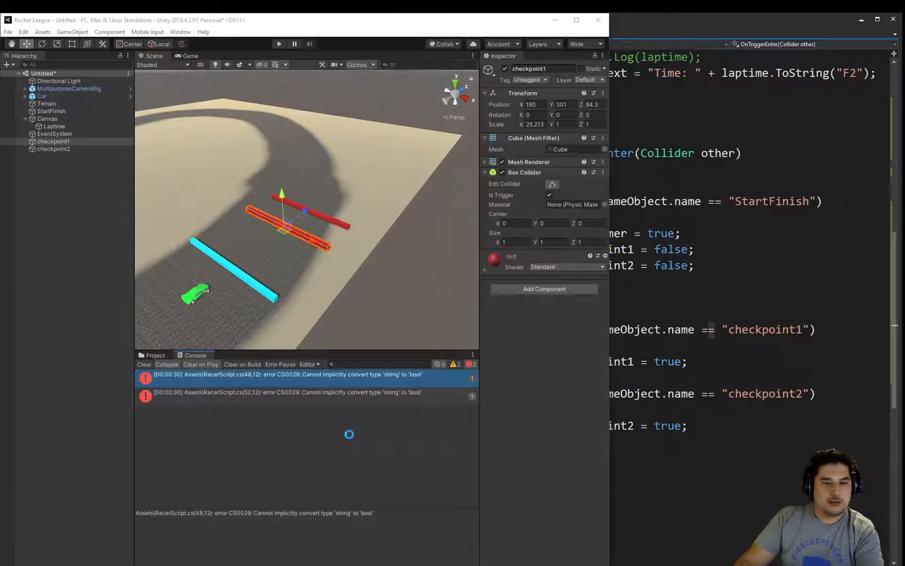
Clear the Console's old errors and bring RacerScript back into view.
{"action": "left_click", "coordinate": [143, 364]}
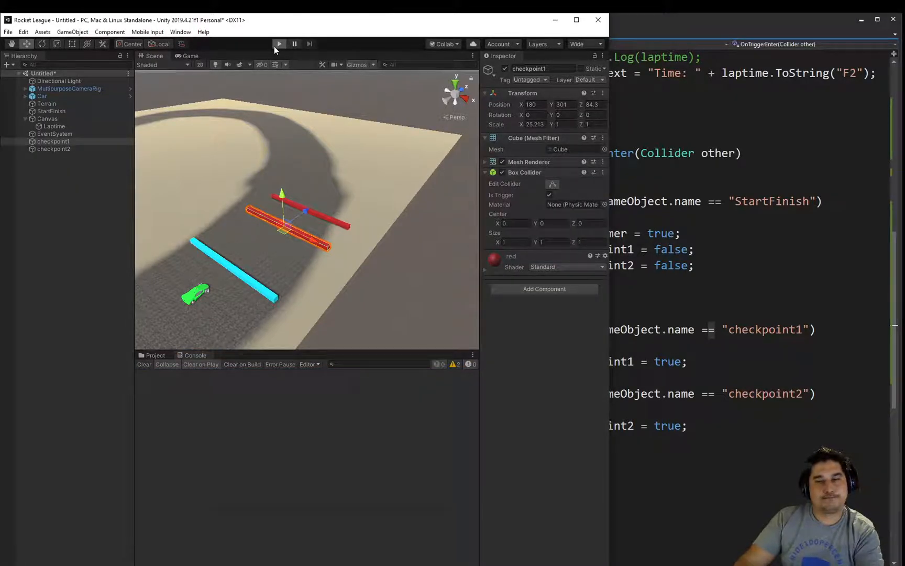
{"action": "left_click", "coordinate": [279, 44]}
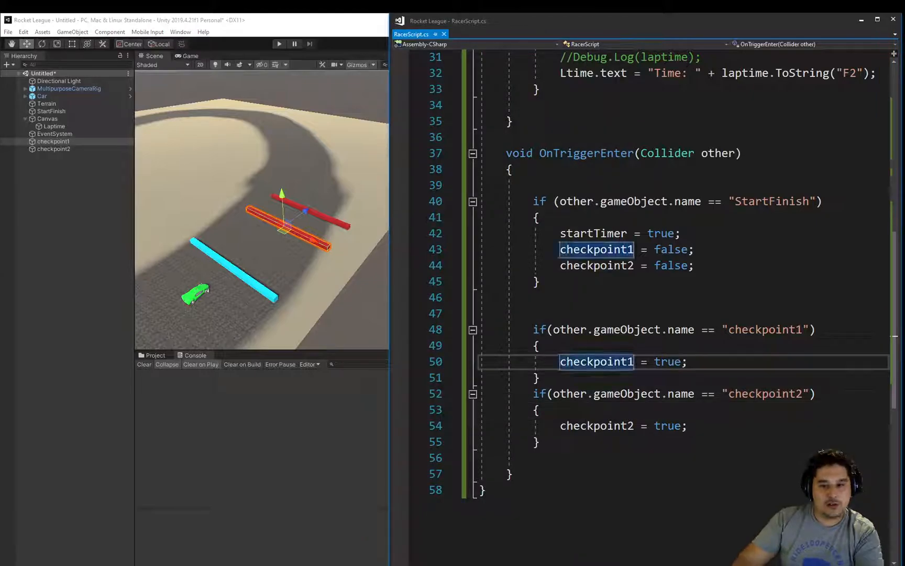
Add Debug.Log("Checkpoint 1") and Debug.Log("Checkpoint 2") to the checkpoint blocks and save.
{"action": "type", "text": "Debug>"}
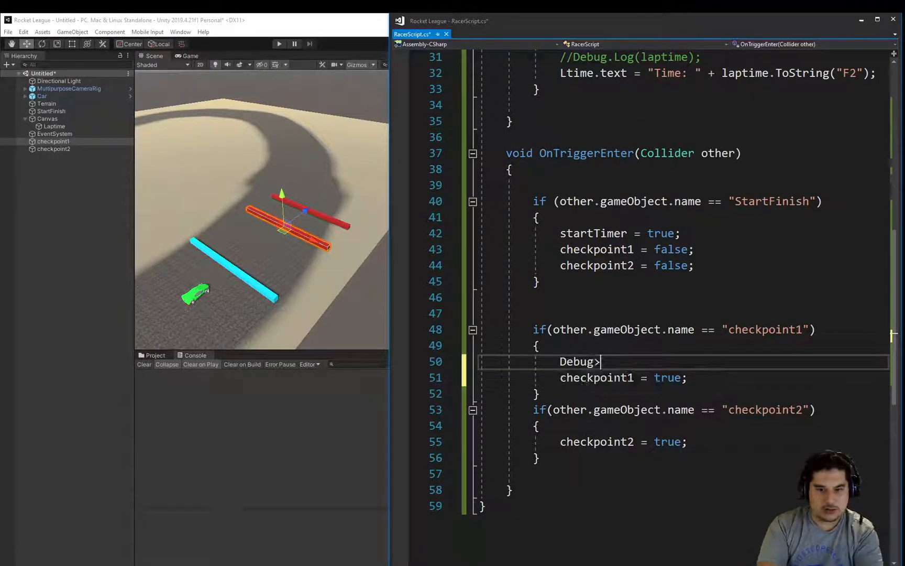
{"action": "type", "text": ".Log(\"Checkpoint"}
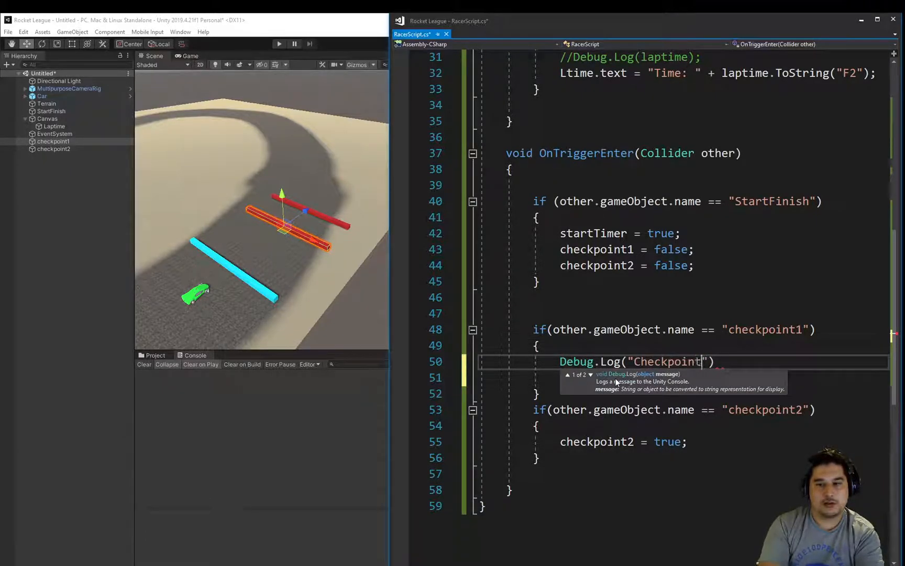
{"action": "type", "text": "1\");"}
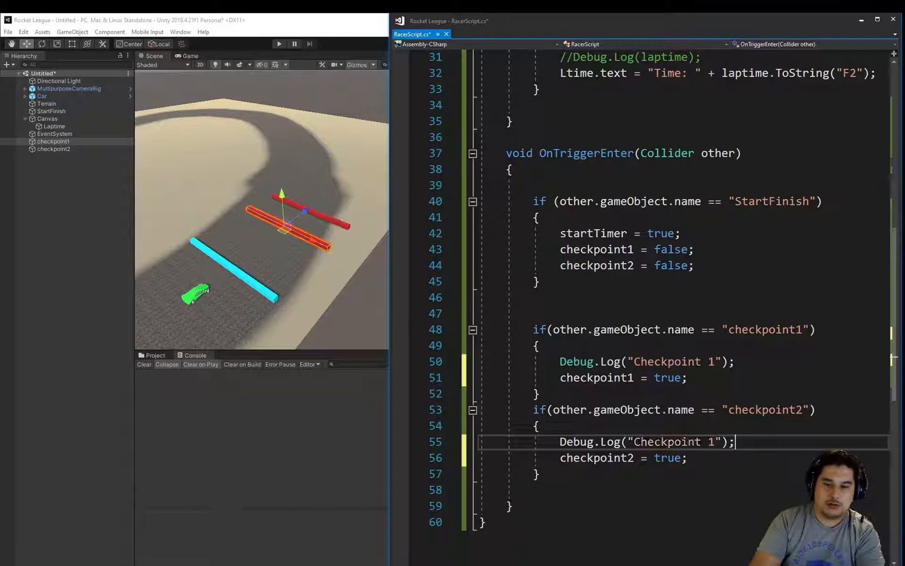
{"action": "type", "text": "2"}
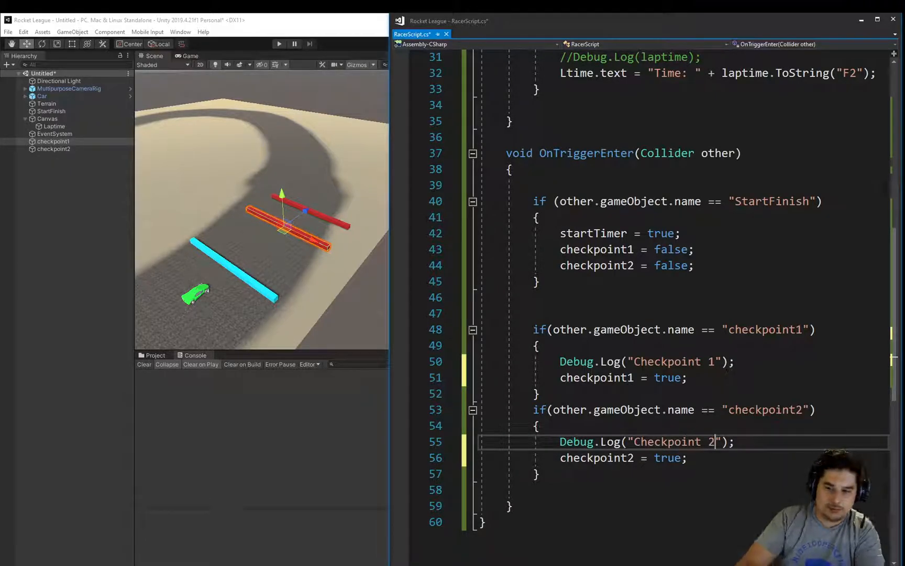
{"action": "key", "text": "ctrl+s"}
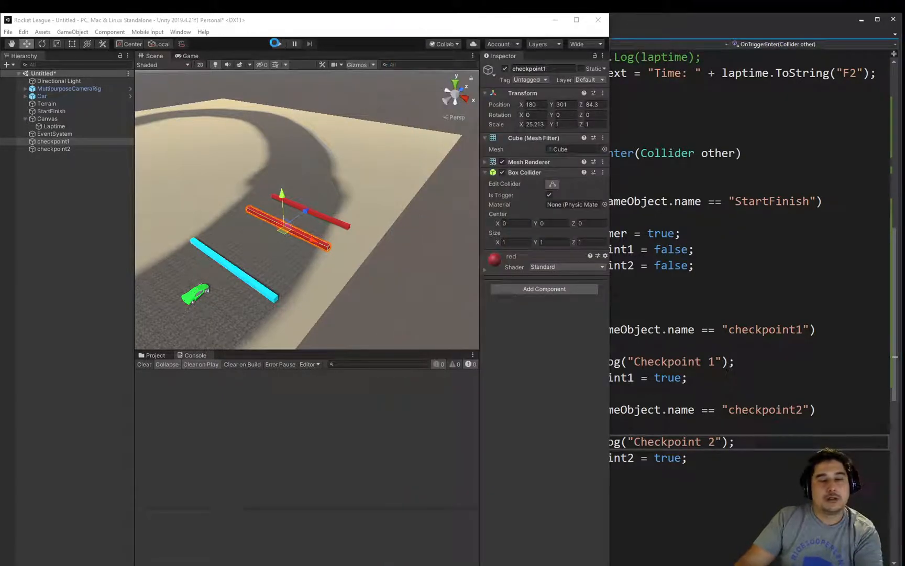
Play the game and drive through both checkpoints so the console logs Checkpoint 1 and 2.
{"action": "left_click", "coordinate": [279, 44]}
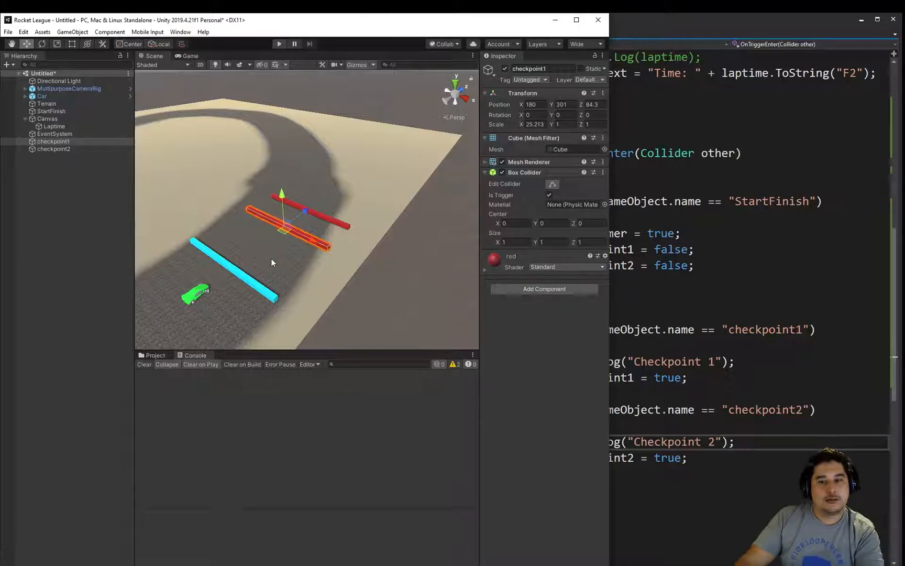
{"action": "left_click", "coordinate": [279, 44]}
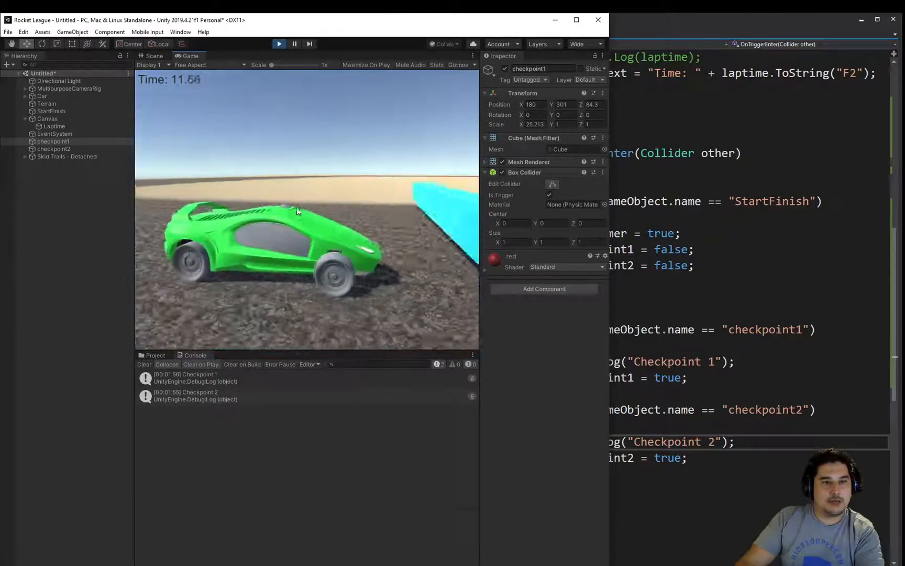
{"action": "left_click", "coordinate": [279, 43]}
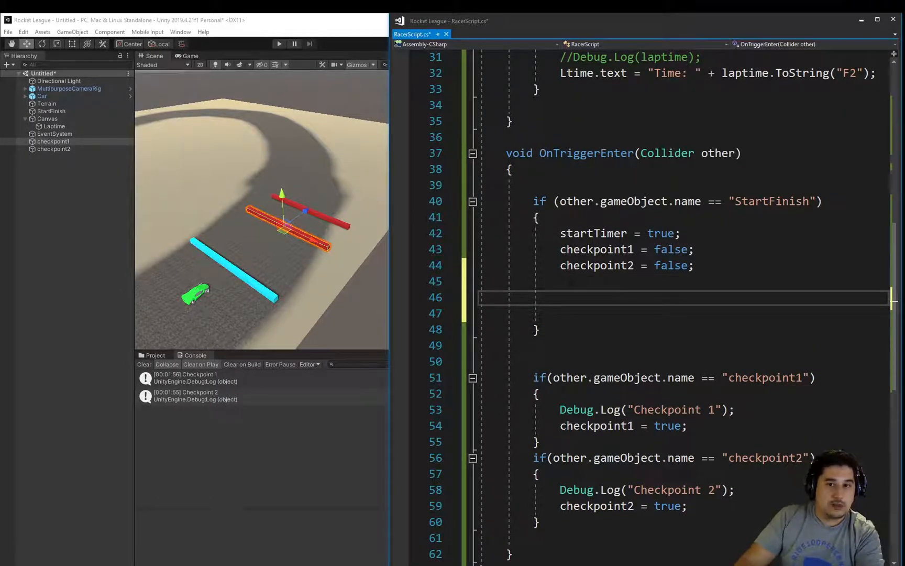
{"action": "mouse_move", "coordinate": [596, 249]}
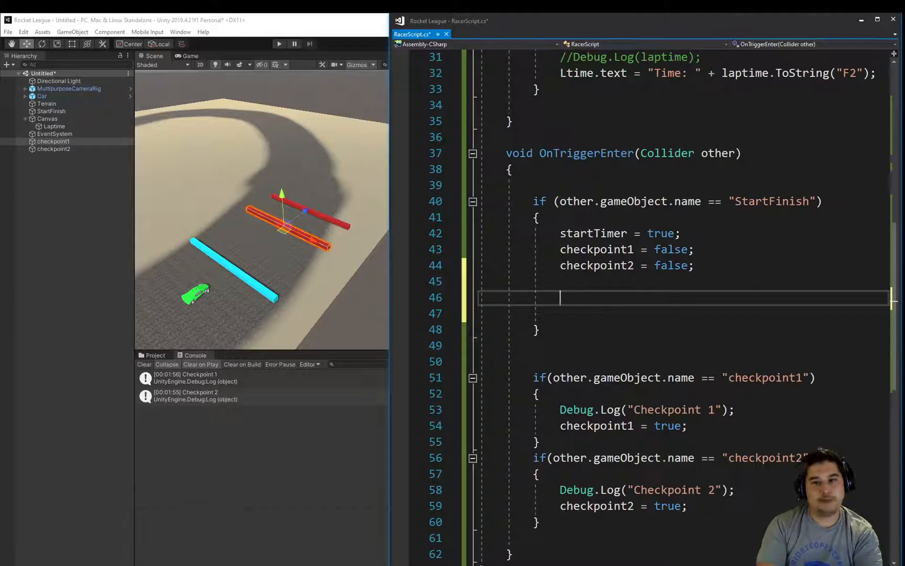
Add if(checkpoint1 == true) { startTimer = false; } inside the StartFinish block.
{"action": "type", "text": "if()"}
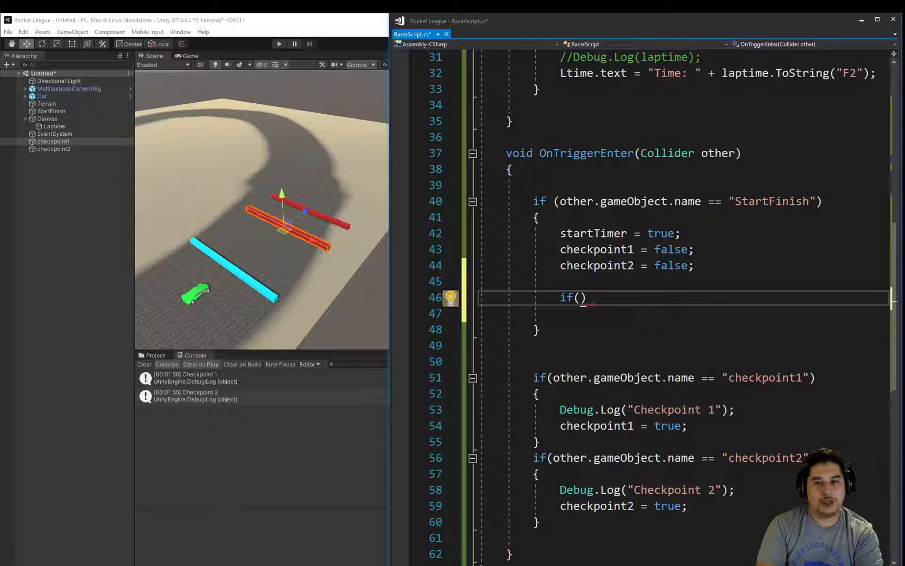
{"action": "type", "text": "checkpoine"}
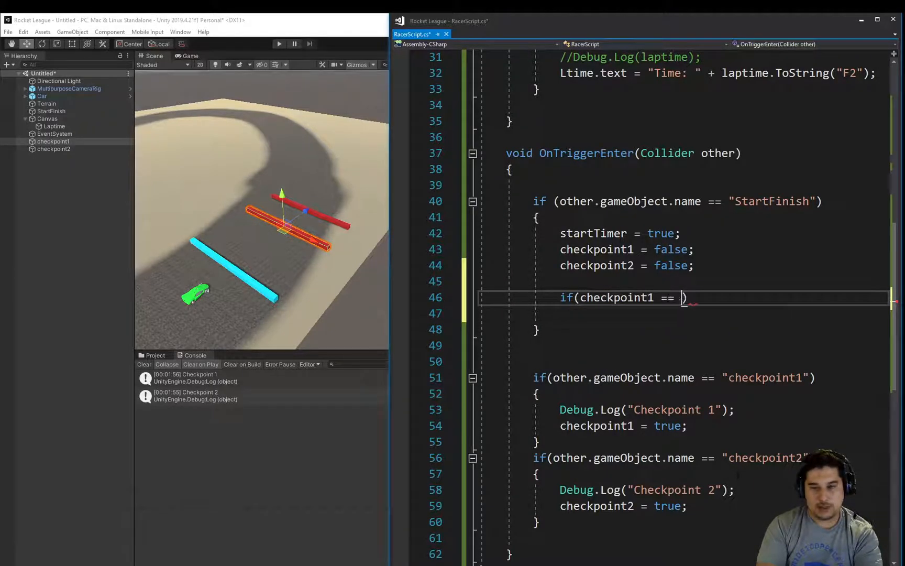
{"action": "type", "text": "fals"}
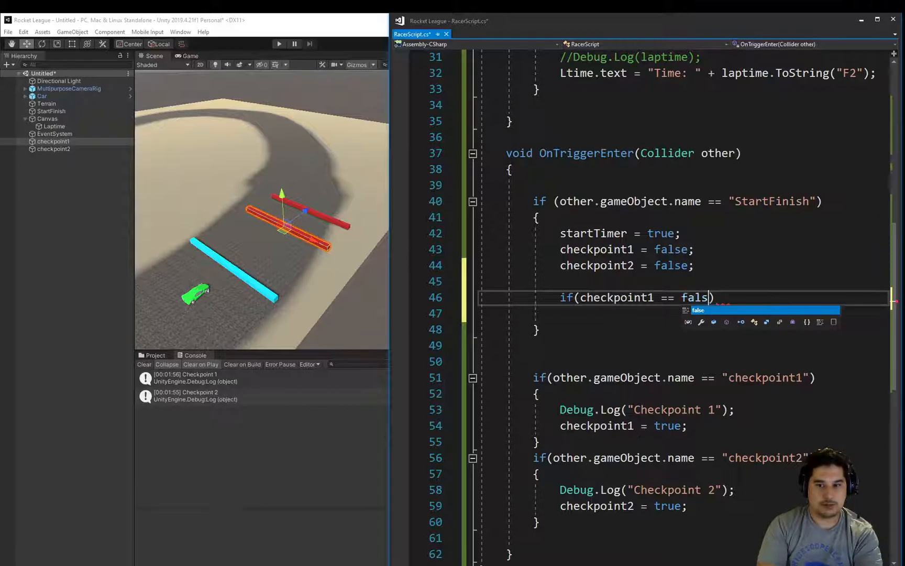
{"action": "type", "text": "true)"}
{"action": "left_click", "coordinate": [685, 314]}
{"action": "type", "text": "{"}
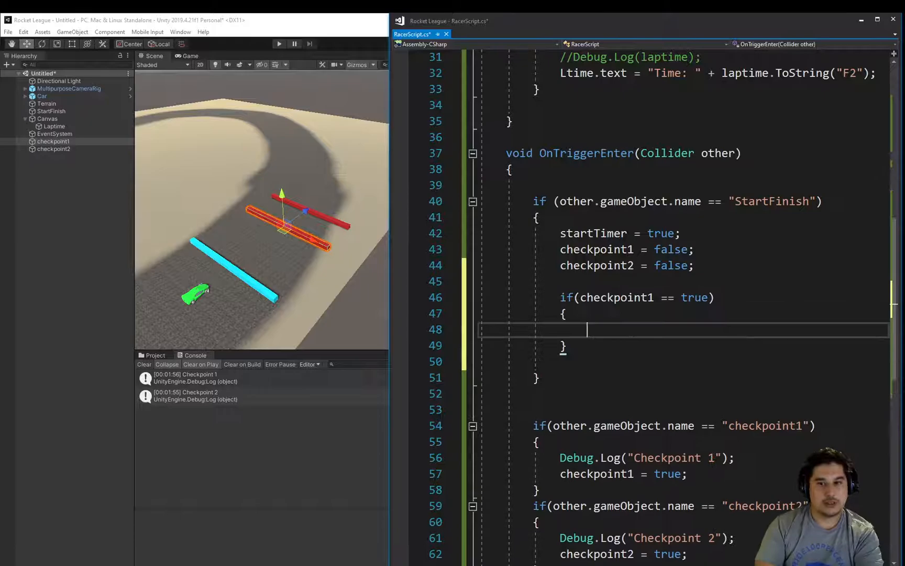
{"action": "double_click", "coordinate": [592, 233]}
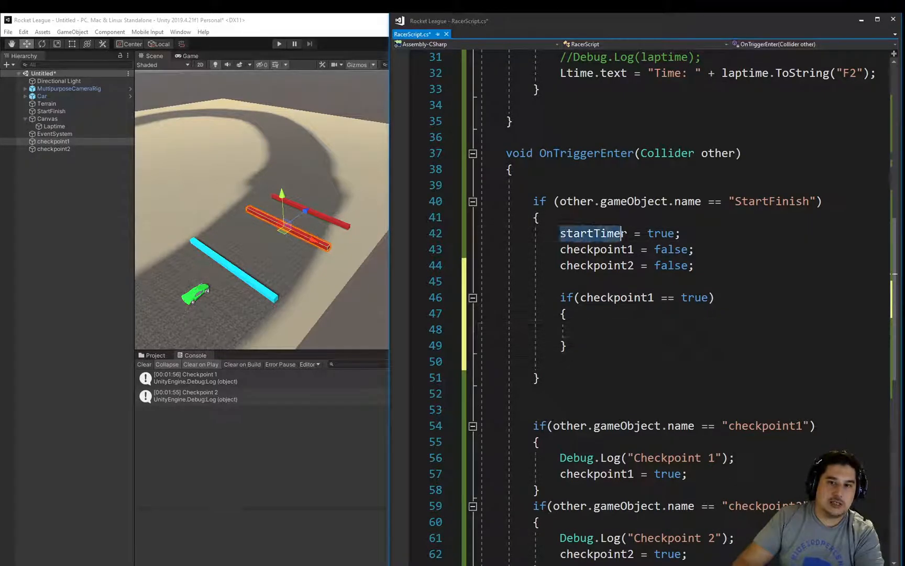
{"action": "type", "text": "startTimer = true;"}
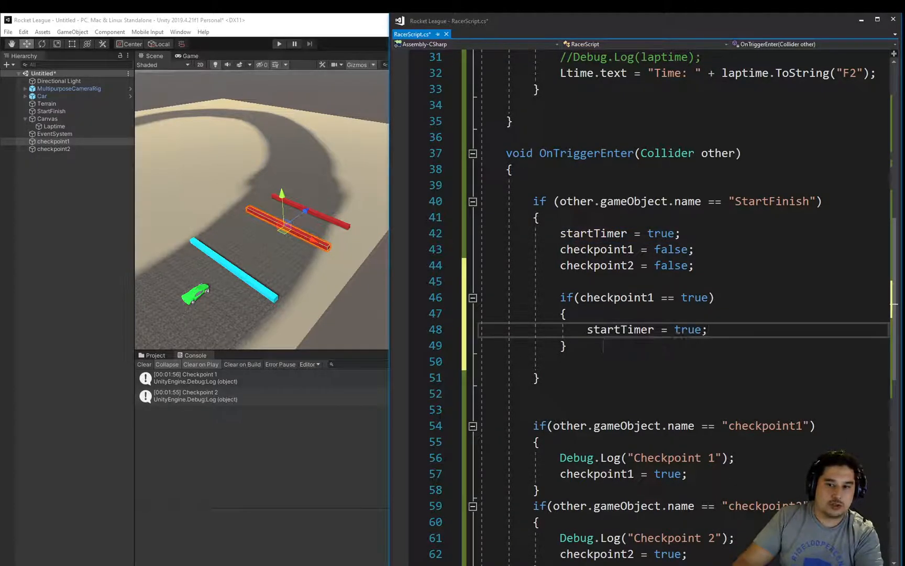
{"action": "double_click", "coordinate": [687, 329]}
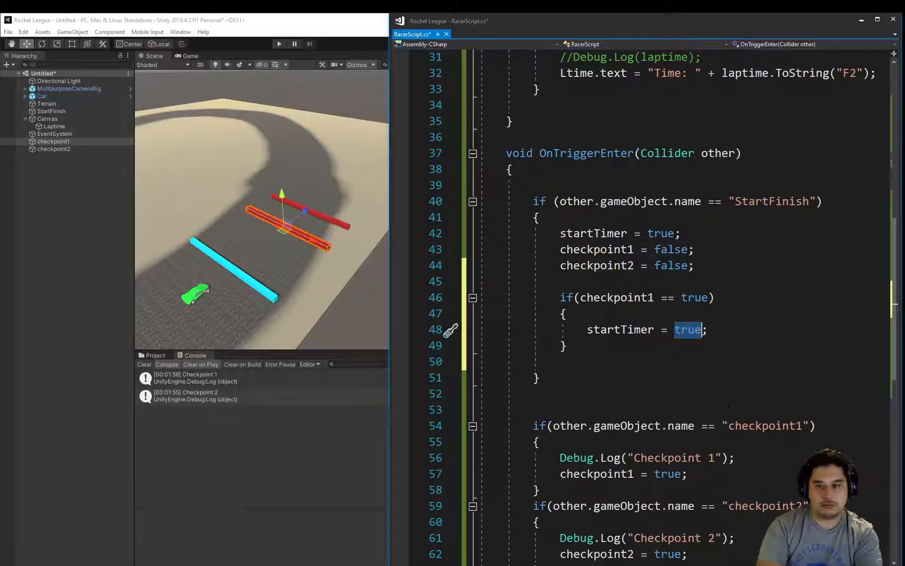
{"action": "type", "text": "false"}
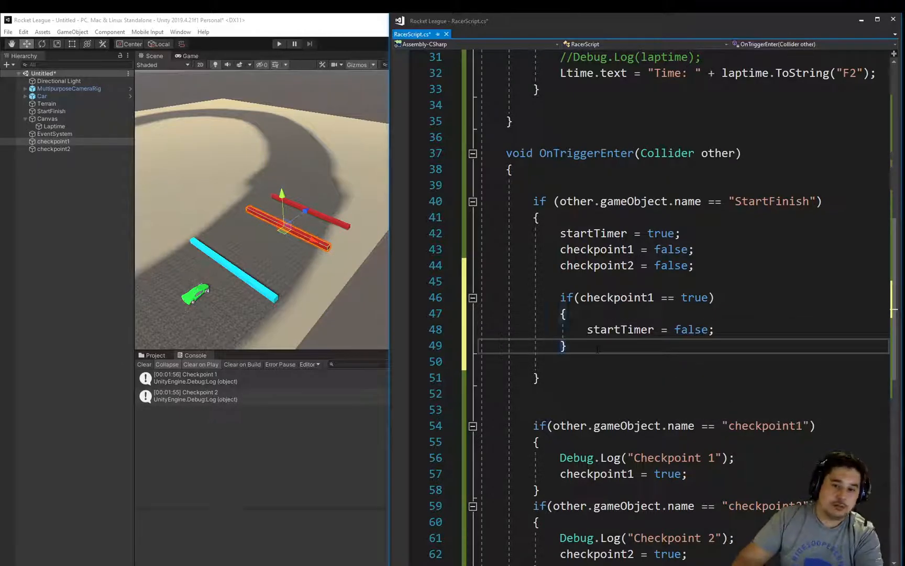
Add an else branch that starts the timer and resets both checkpoints.
{"action": "type", "text": "else { }"}
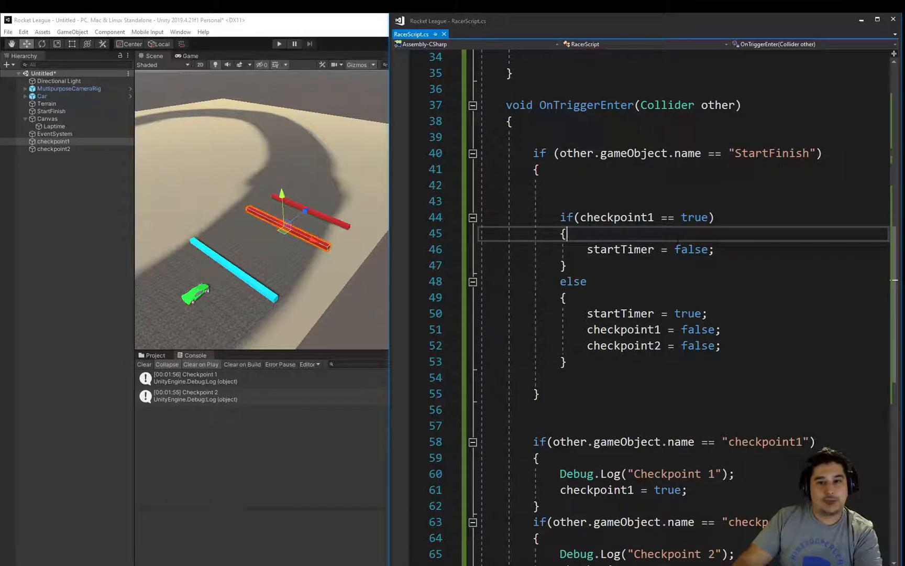
{"action": "mouse_move", "coordinate": [315, 438]}
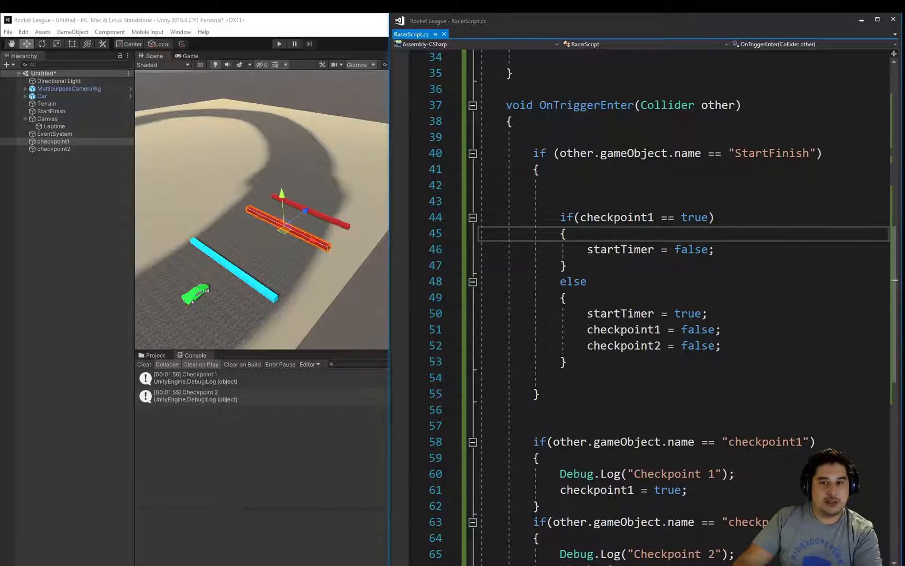
{"action": "scroll", "scroll_direction": "up", "scroll_amount": 3}
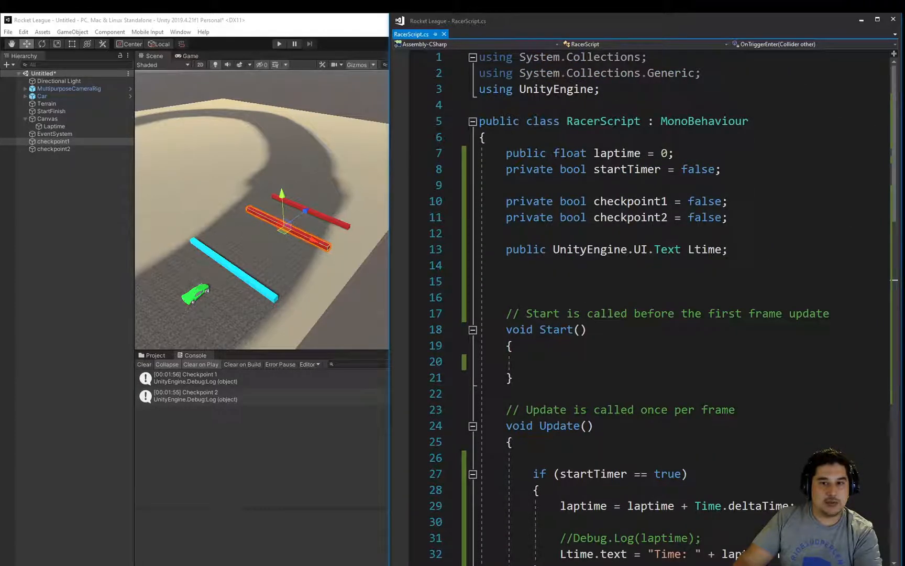
{"action": "scroll", "scroll_direction": "down", "scroll_amount": 3}
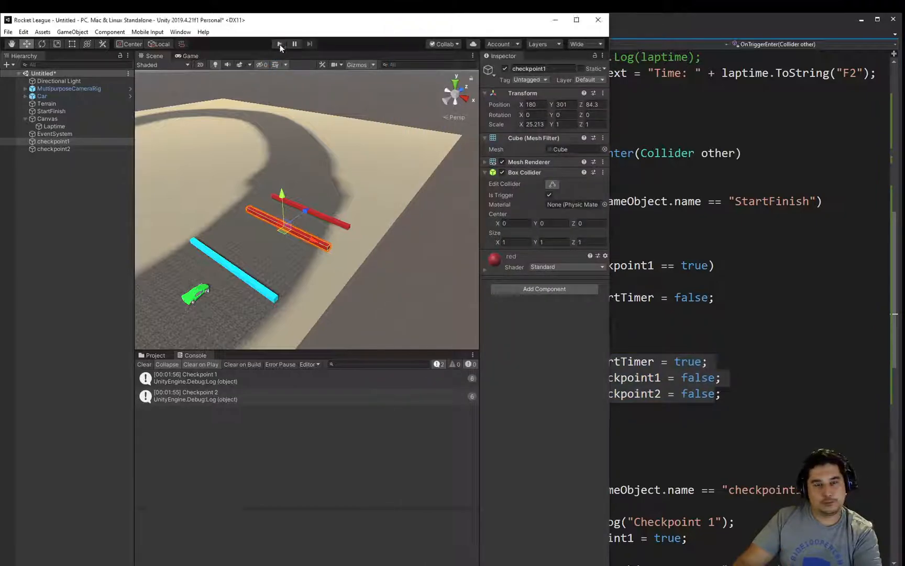
Run a play test driving through checkpoint1 so the timer counts and the console logs "Checkpoint 1".
{"action": "left_click", "coordinate": [279, 44]}
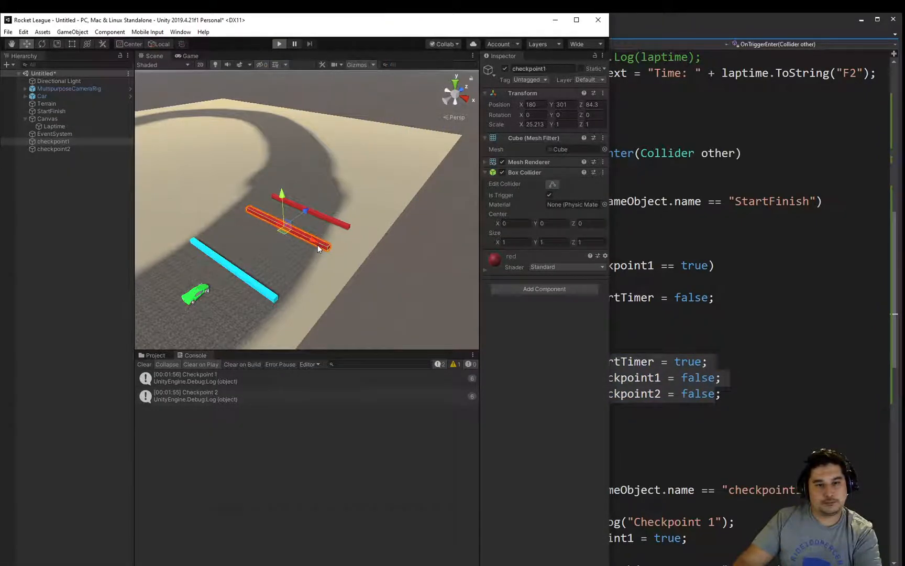
{"action": "left_click", "coordinate": [278, 43]}
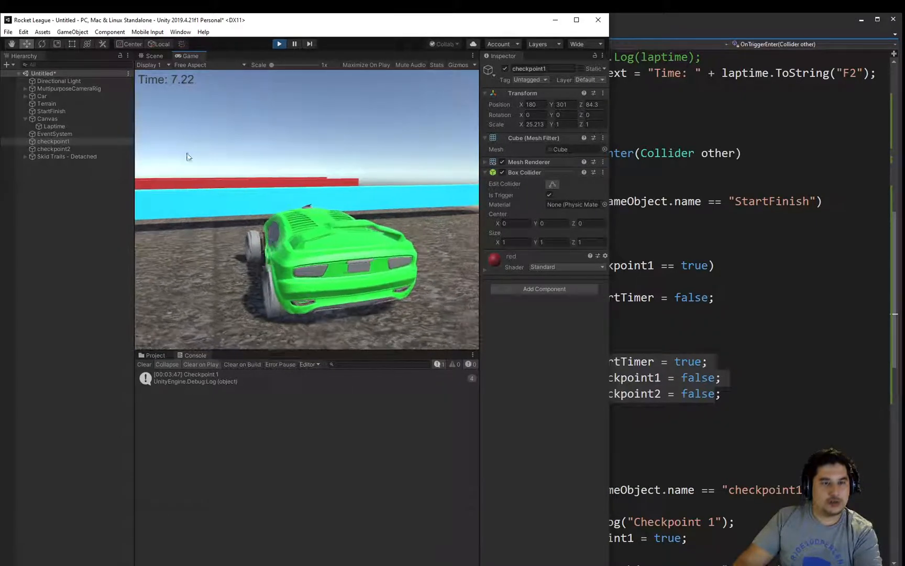
{"action": "left_click", "coordinate": [279, 44]}
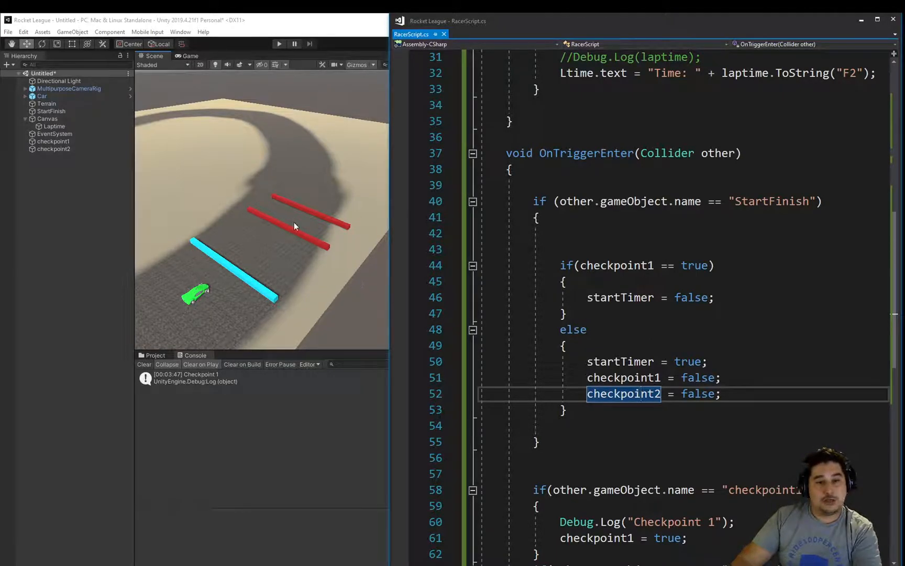
{"action": "mouse_move", "coordinate": [629, 265]}
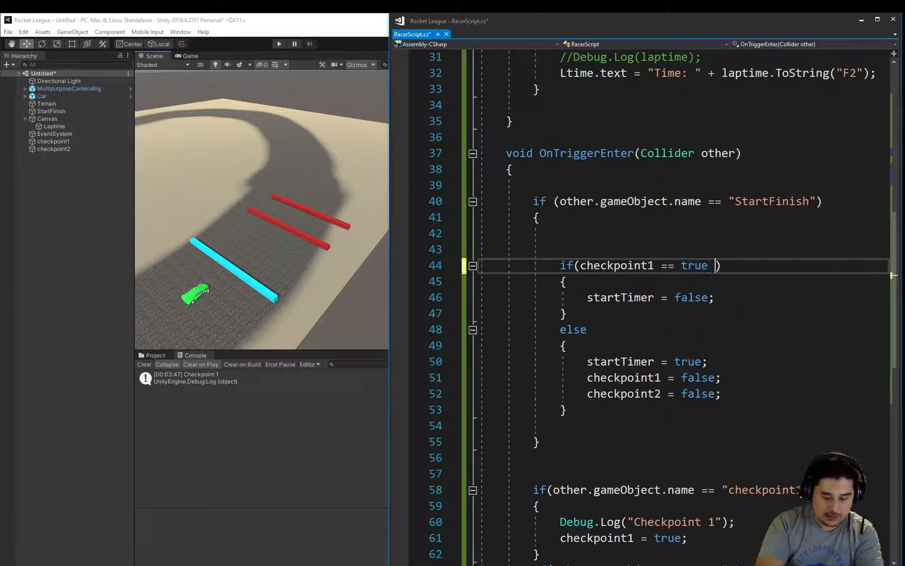
Change the StartFinish condition to checkpoint1 == true && checkpoint2 == true so both are required.
{"action": "type", "text": "&& checkpoint2 == true"}
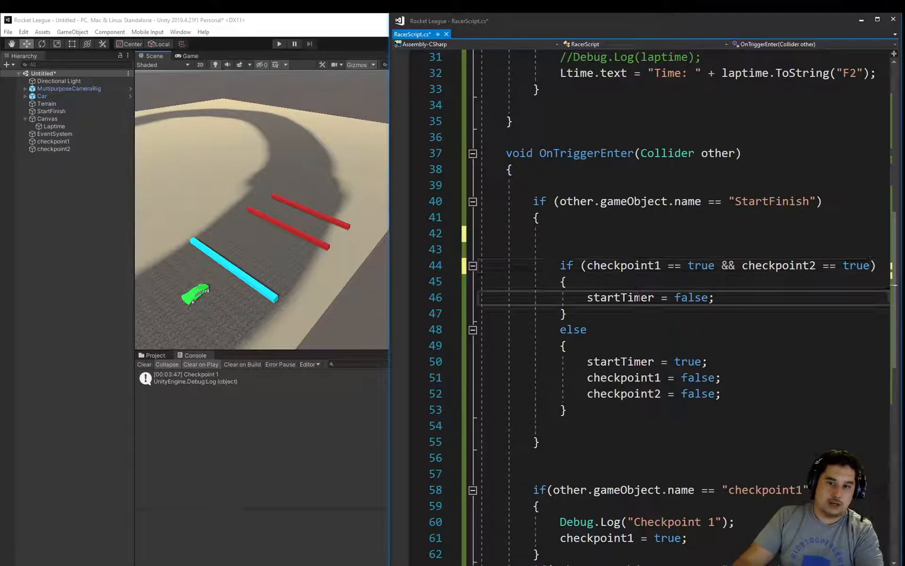
{"action": "double_click", "coordinate": [619, 298]}
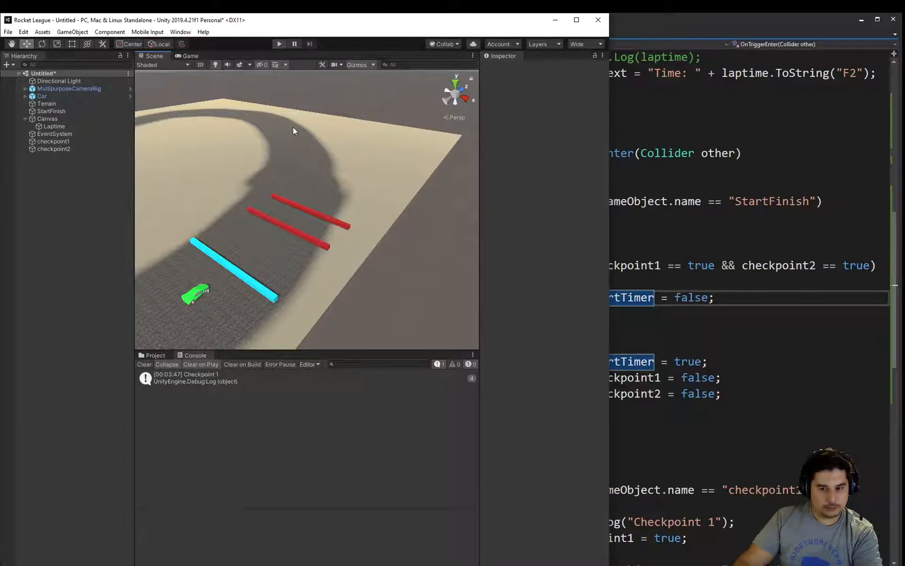
Run a play test lap through checkpoint1 and checkpoint2, confirming both console logs, then stop Play.
{"action": "left_click", "coordinate": [279, 44]}
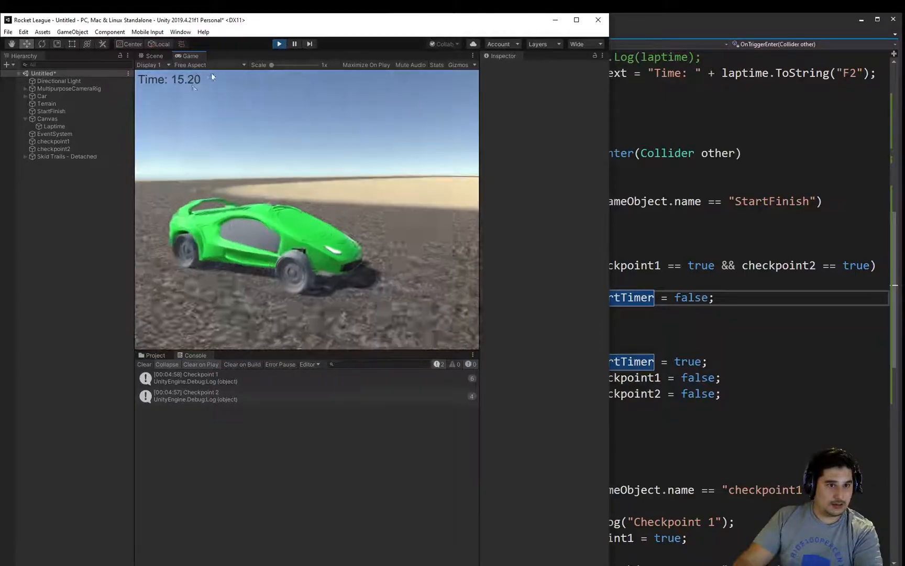
{"action": "left_click", "coordinate": [152, 55]}
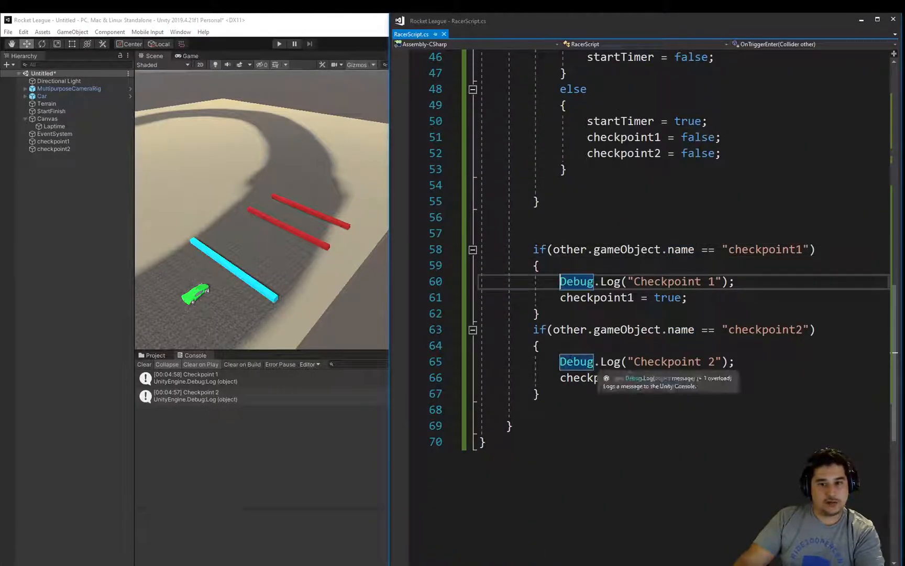
{"action": "mouse_move", "coordinate": [316, 300]}
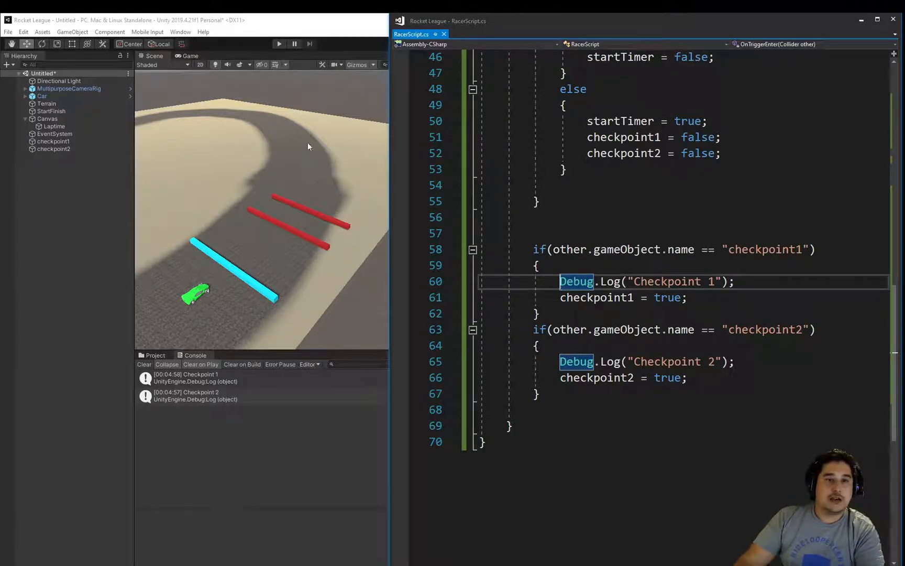
{"action": "mouse_move", "coordinate": [227, 176]}
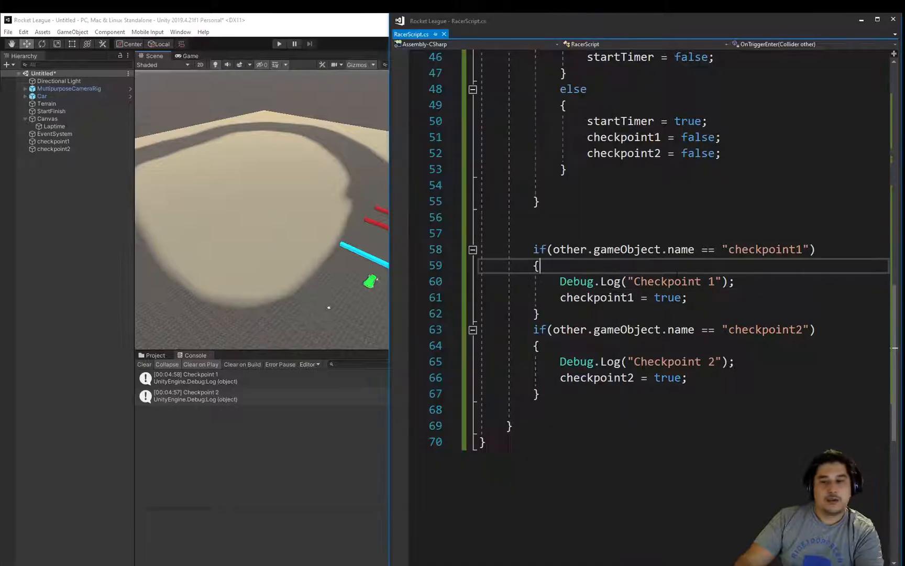
Review the OnTriggerEnter checkpoint logic with its flag resets to false, then bring up the timer to-do list.
{"action": "scroll", "scroll_direction": "up", "scroll_amount": 3}
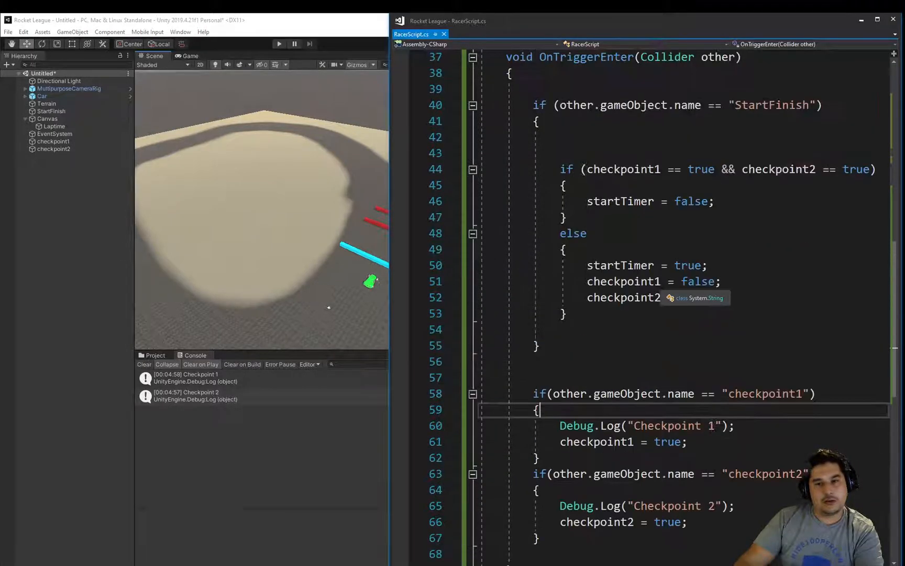
{"action": "type", "text": "= false;"}
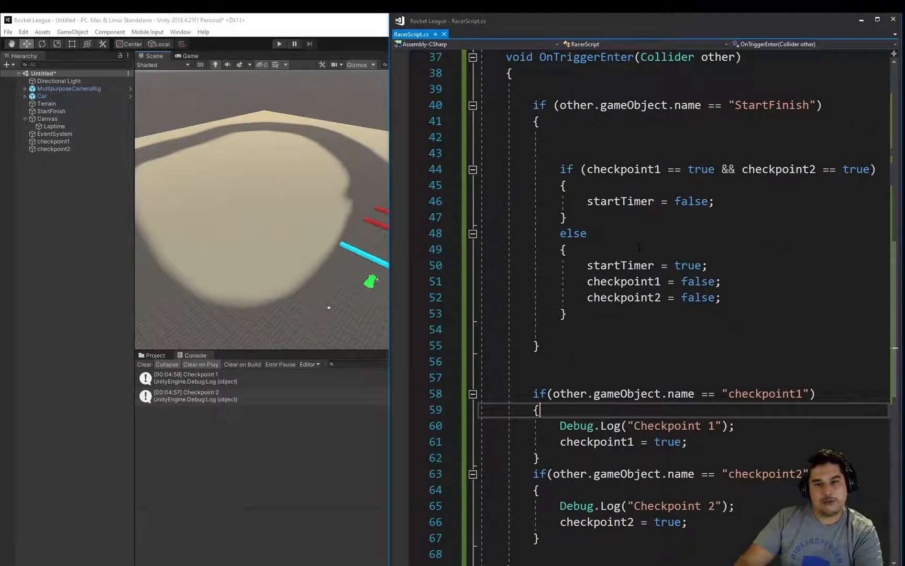
{"action": "scroll", "scroll_direction": "up", "scroll_amount": 3}
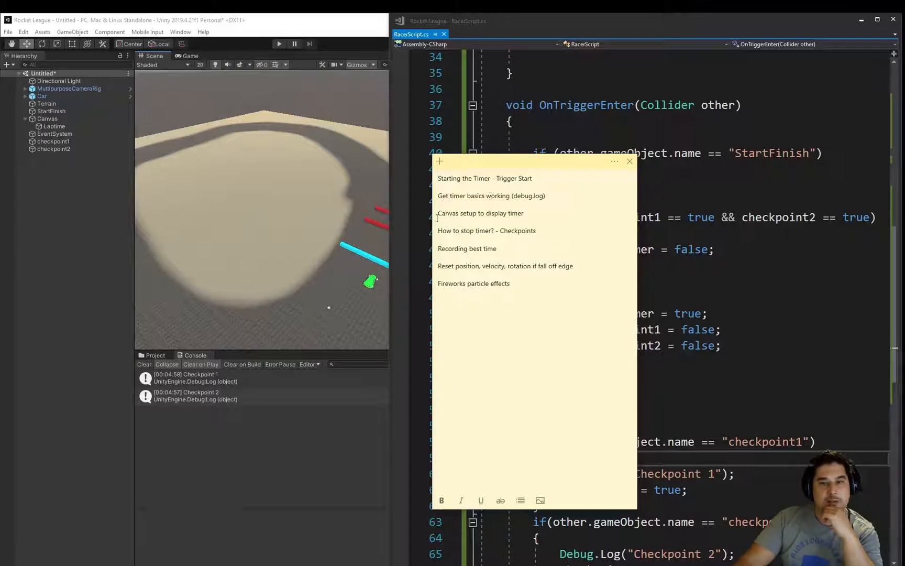
{"action": "mouse_move", "coordinate": [155, 91]}
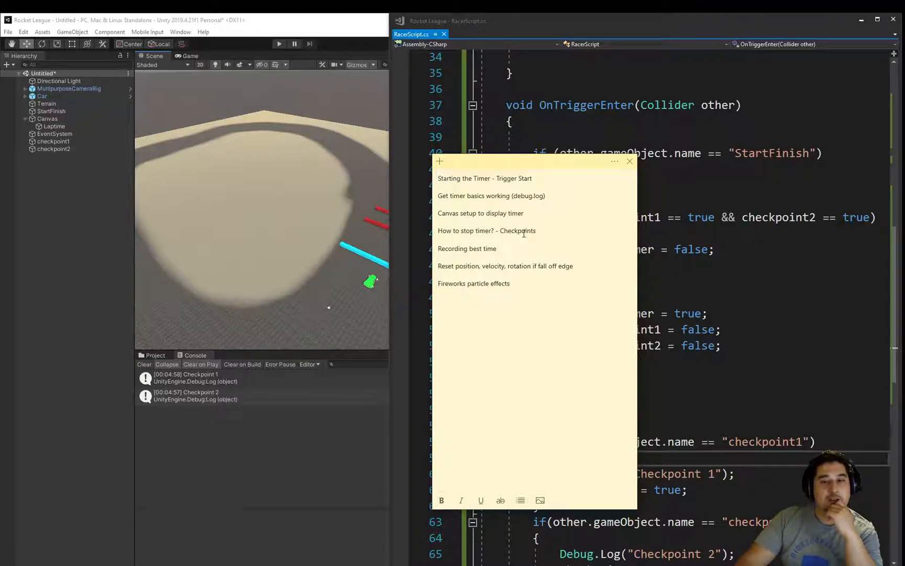
{"action": "double_click", "coordinate": [487, 231]}
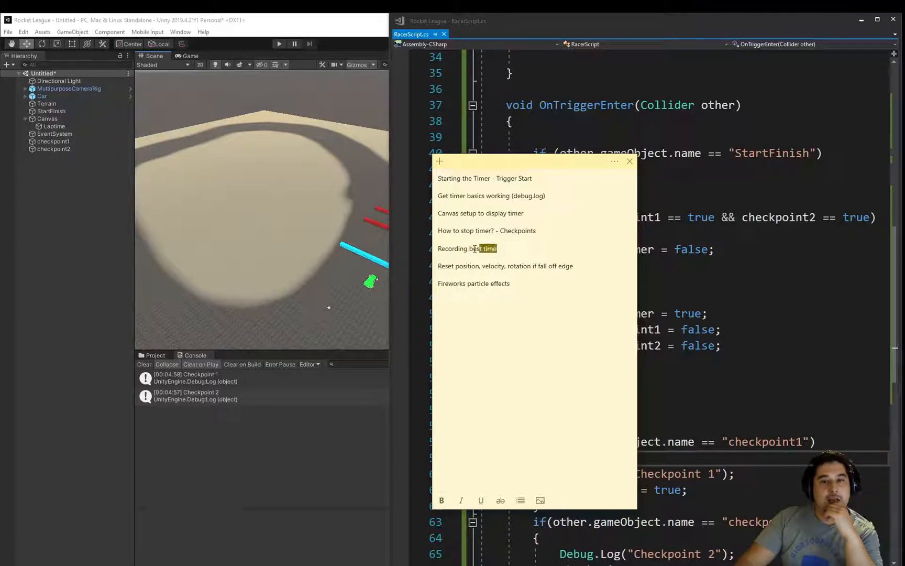
{"action": "double_click", "coordinate": [466, 249]}
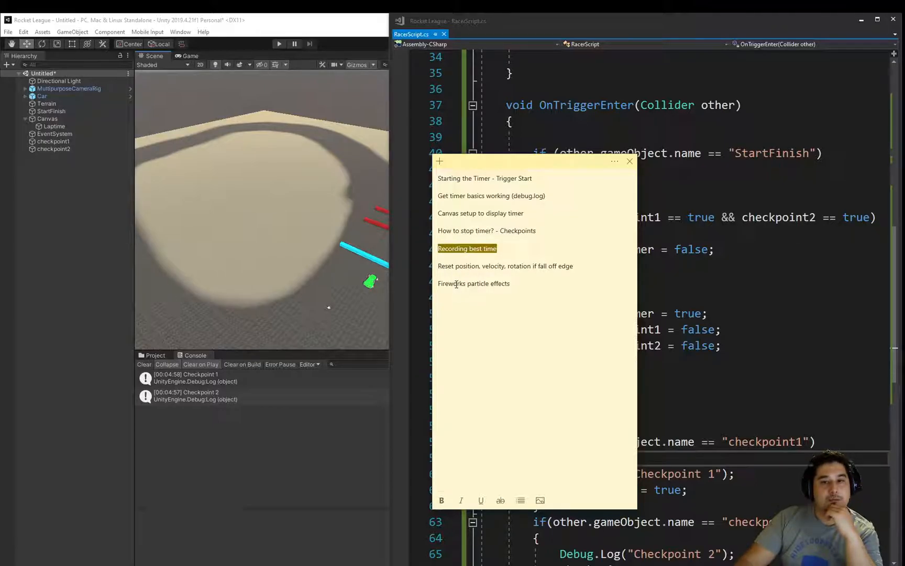